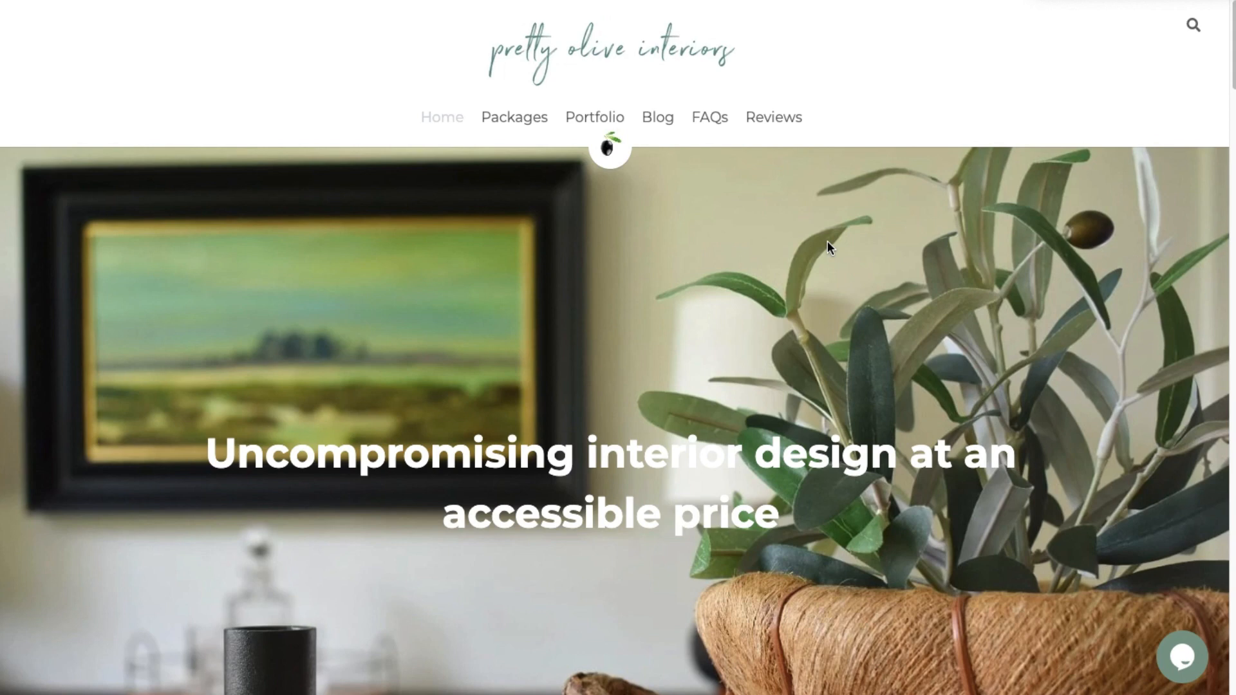
- Browse the example interior design site's blog and its Complete Room Design post
left_click(656, 117)
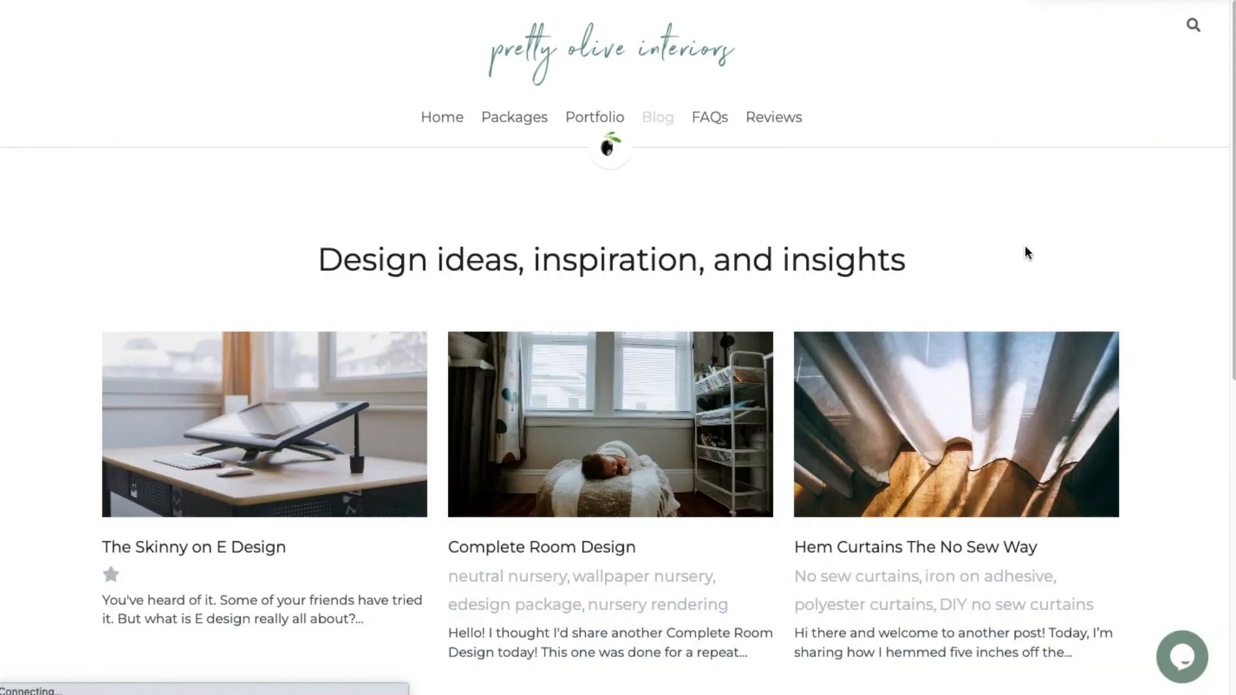
mouse_move(219, 554)
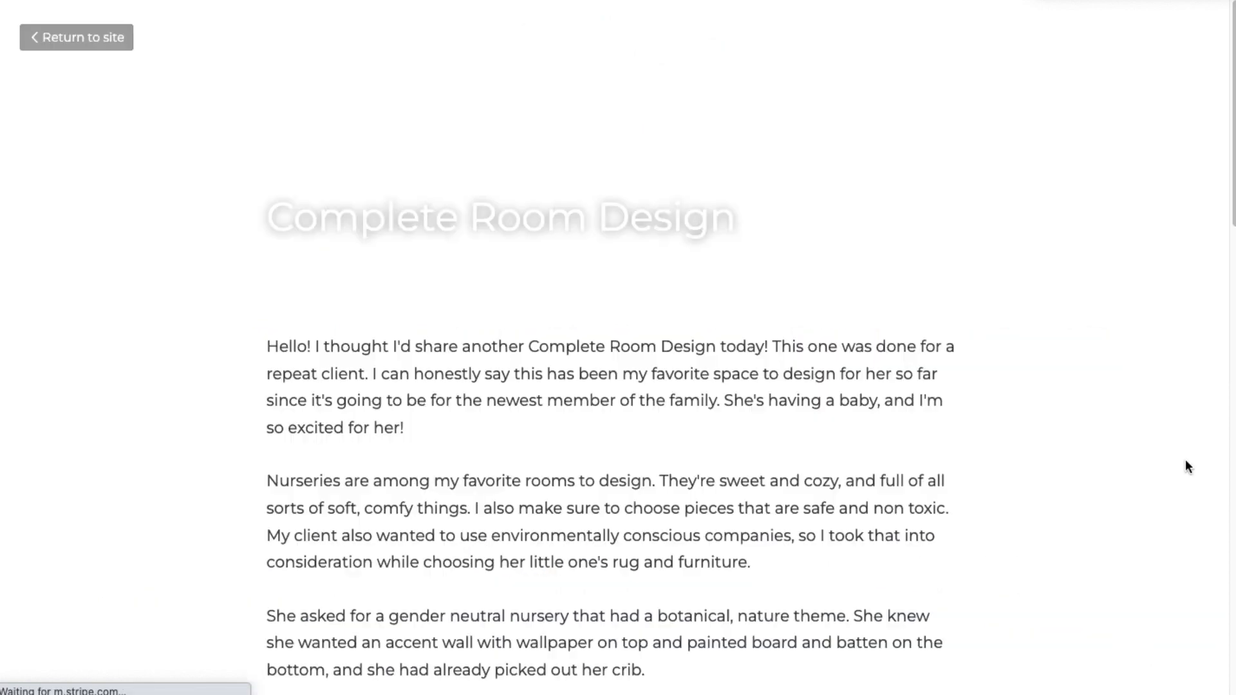
scroll("down", 3)
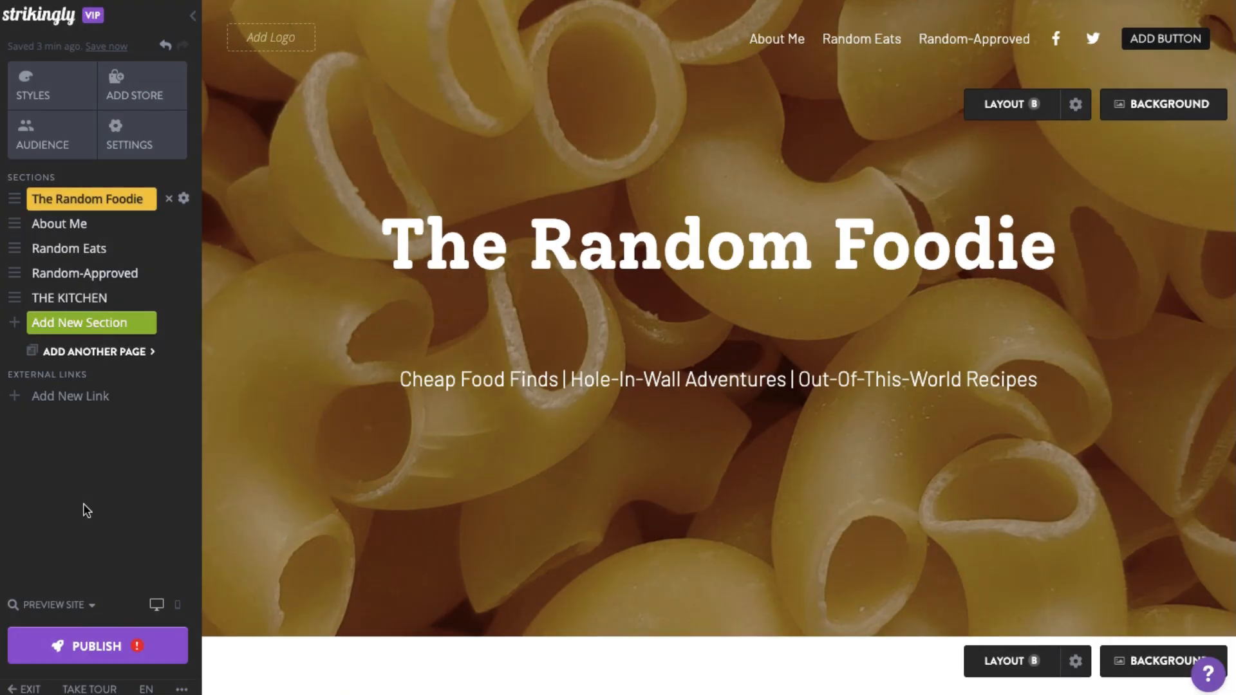
- Add a Simple Blog layout section titled The Blog below the hero section
left_click(79, 322)
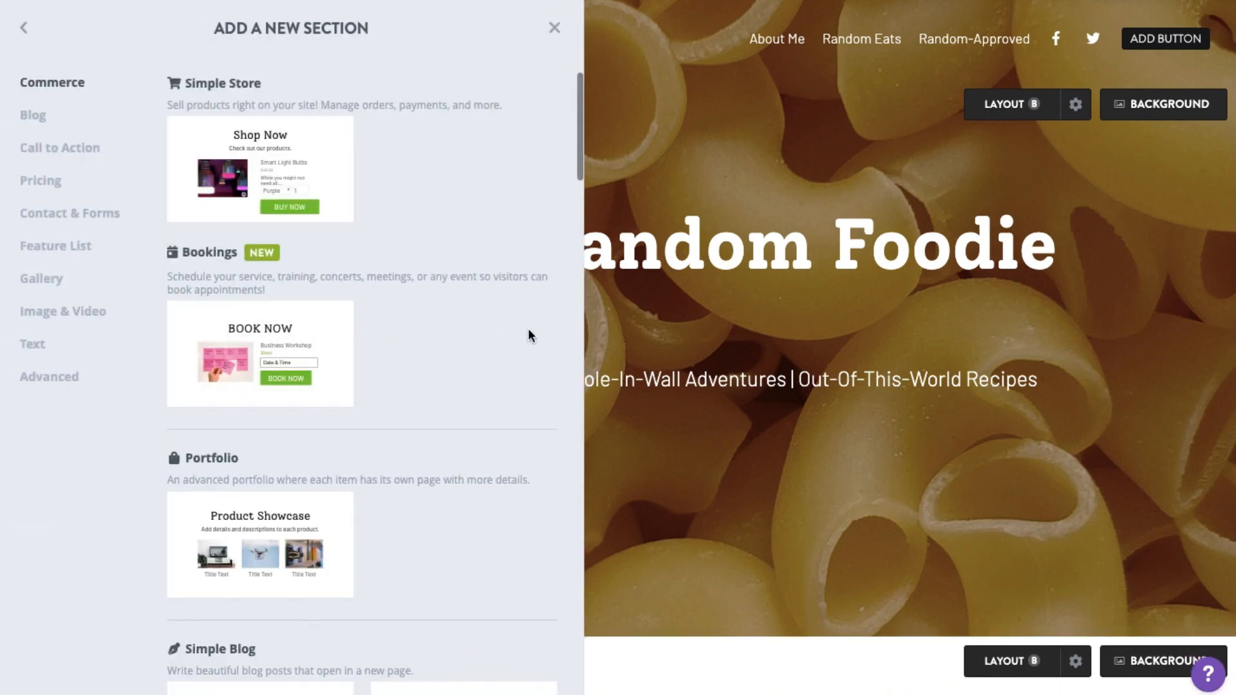
scroll("down", 3)
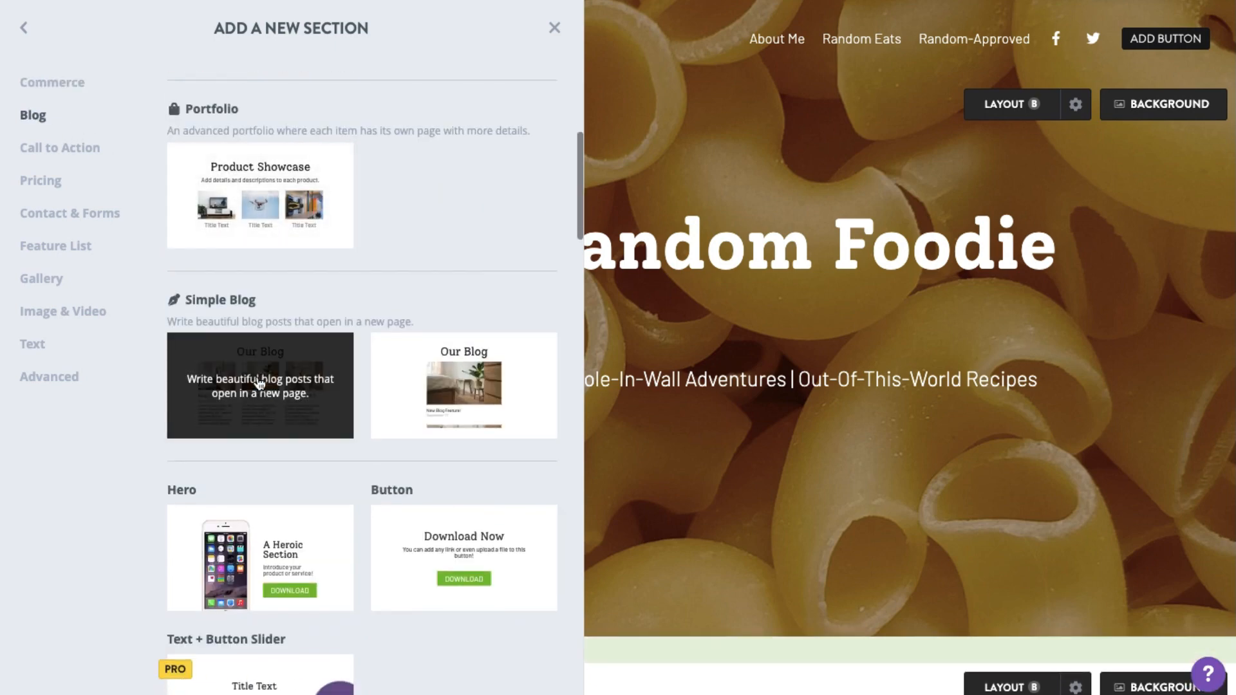
left_click(554, 27)
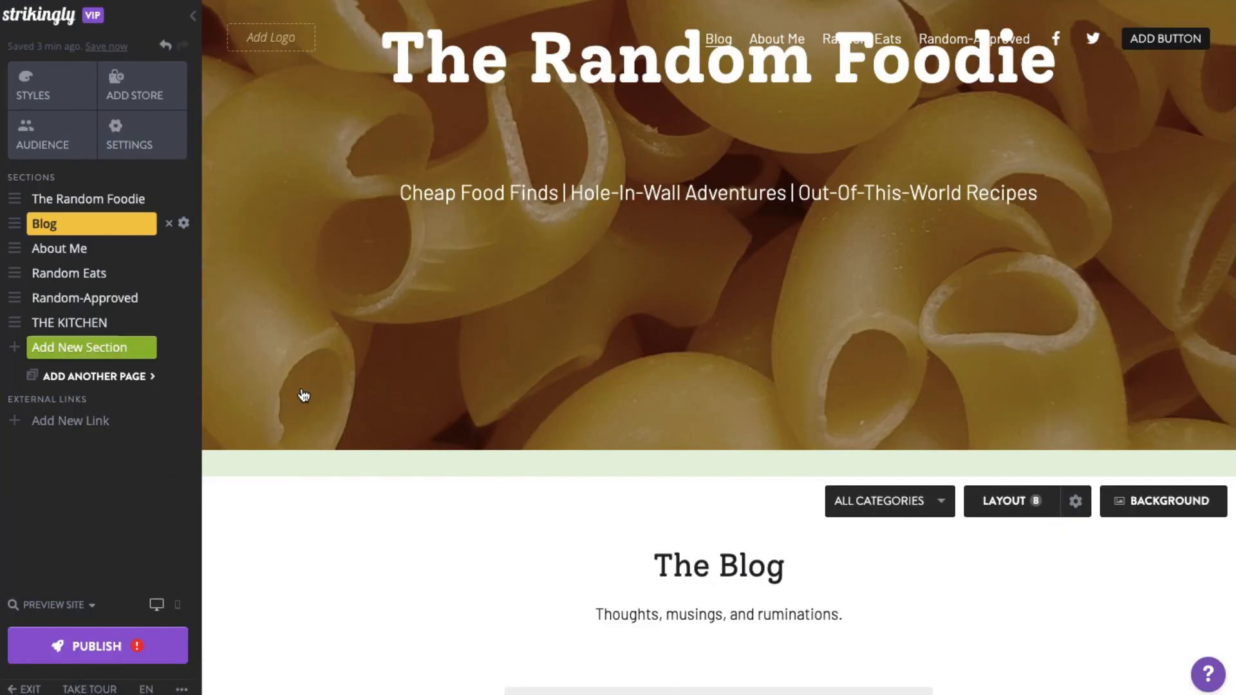
- Open Manage Blog Posts from the new blog section, listing the two draft posts
left_click(59, 248)
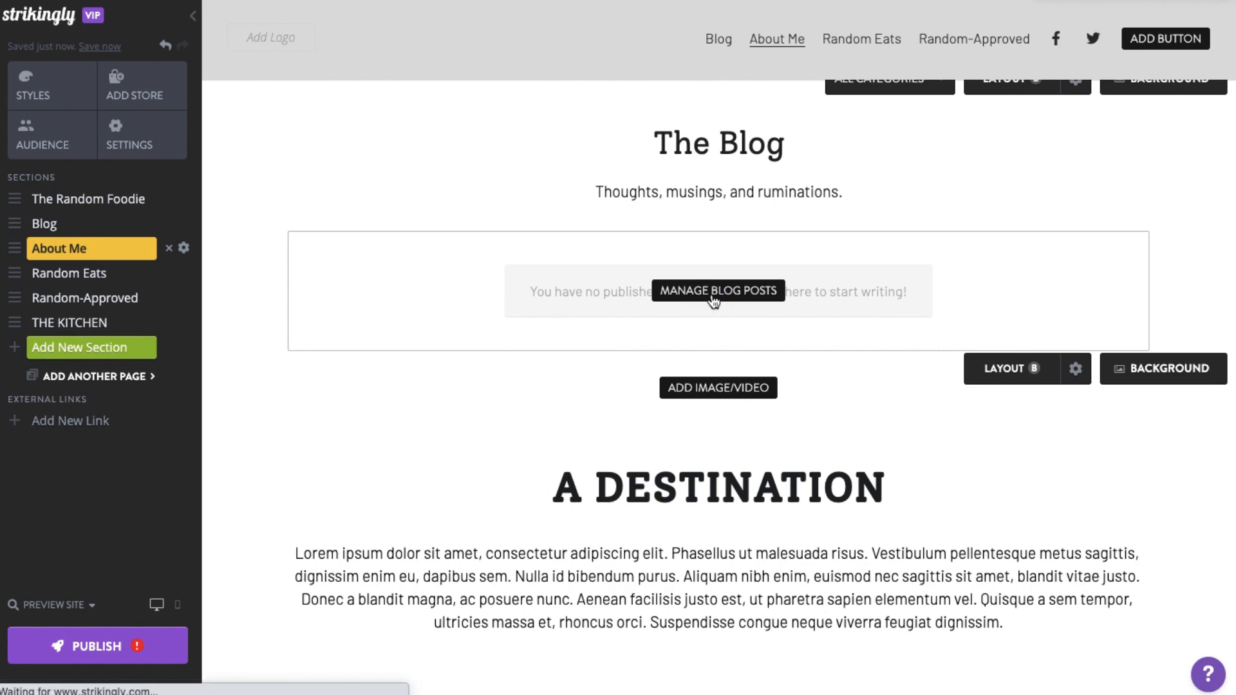
left_click(717, 291)
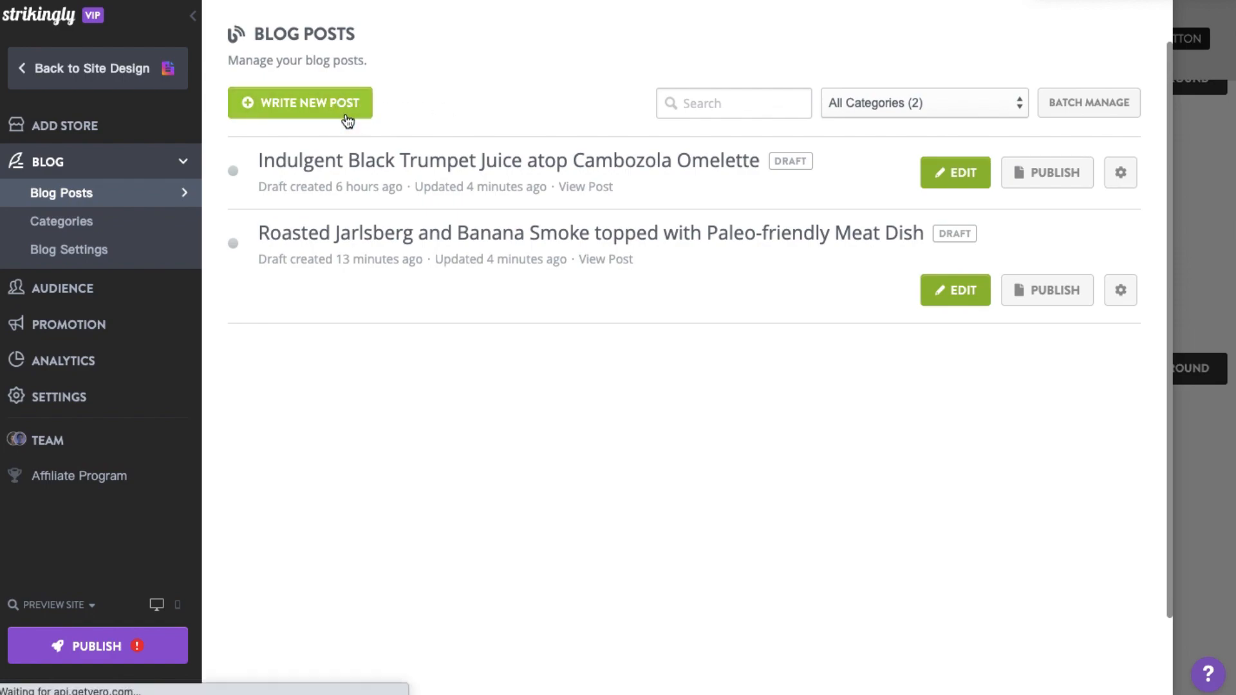
- Start a new post and set its custom URL to 'new-find-bellgrade'
left_click(300, 103)
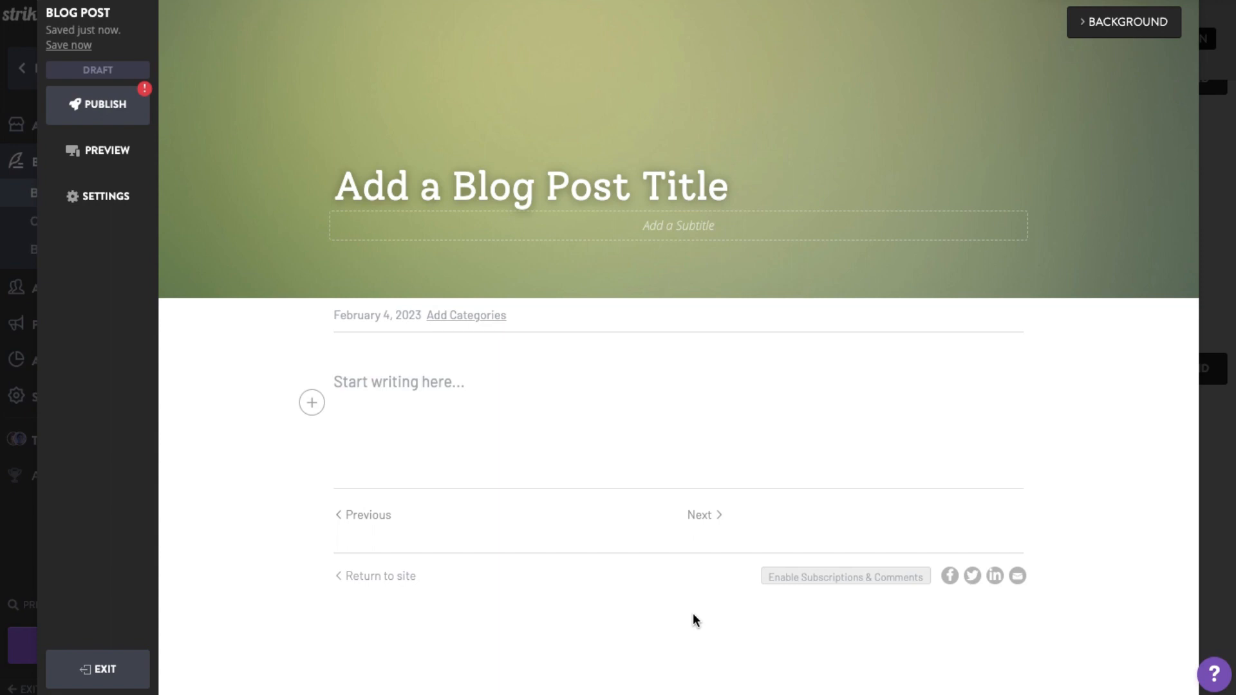
mouse_move(476, 413)
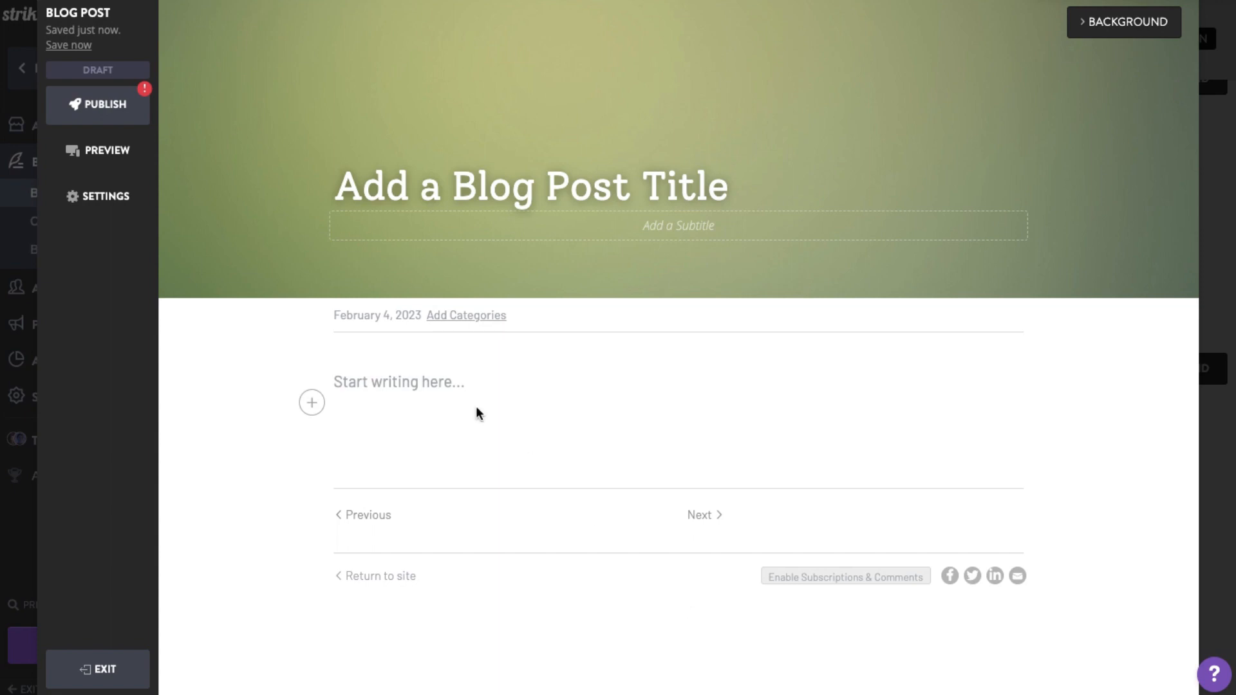
left_click(97, 195)
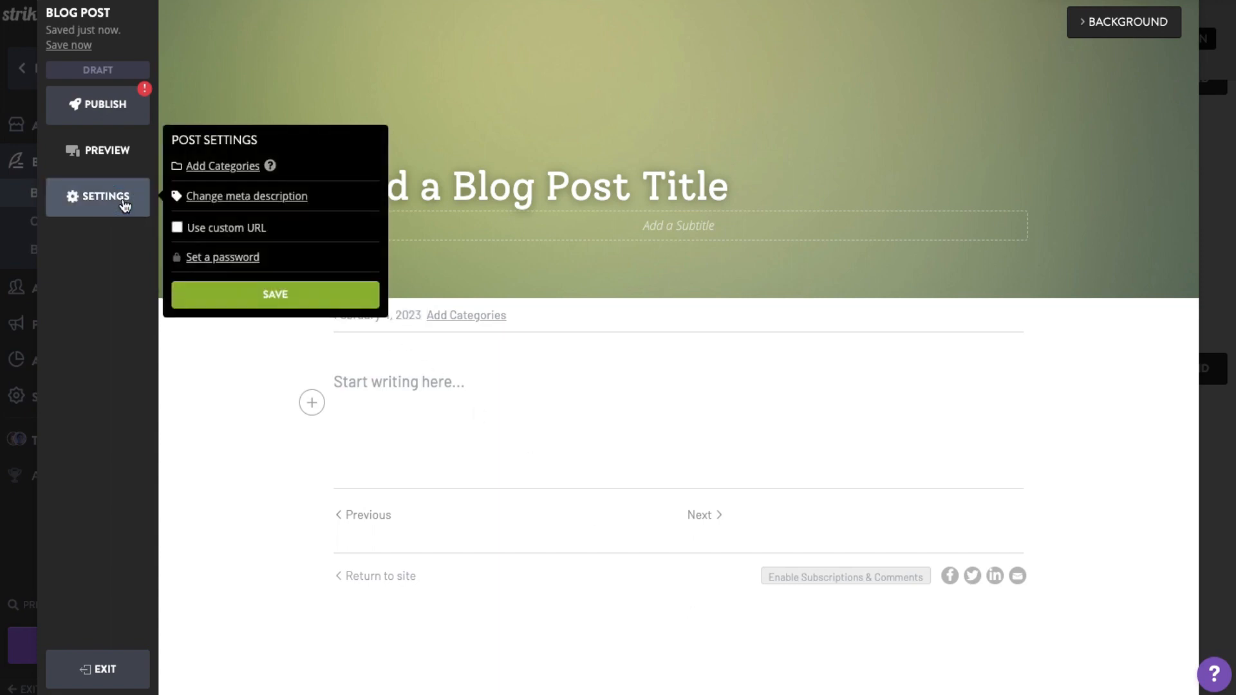
mouse_move(246, 198)
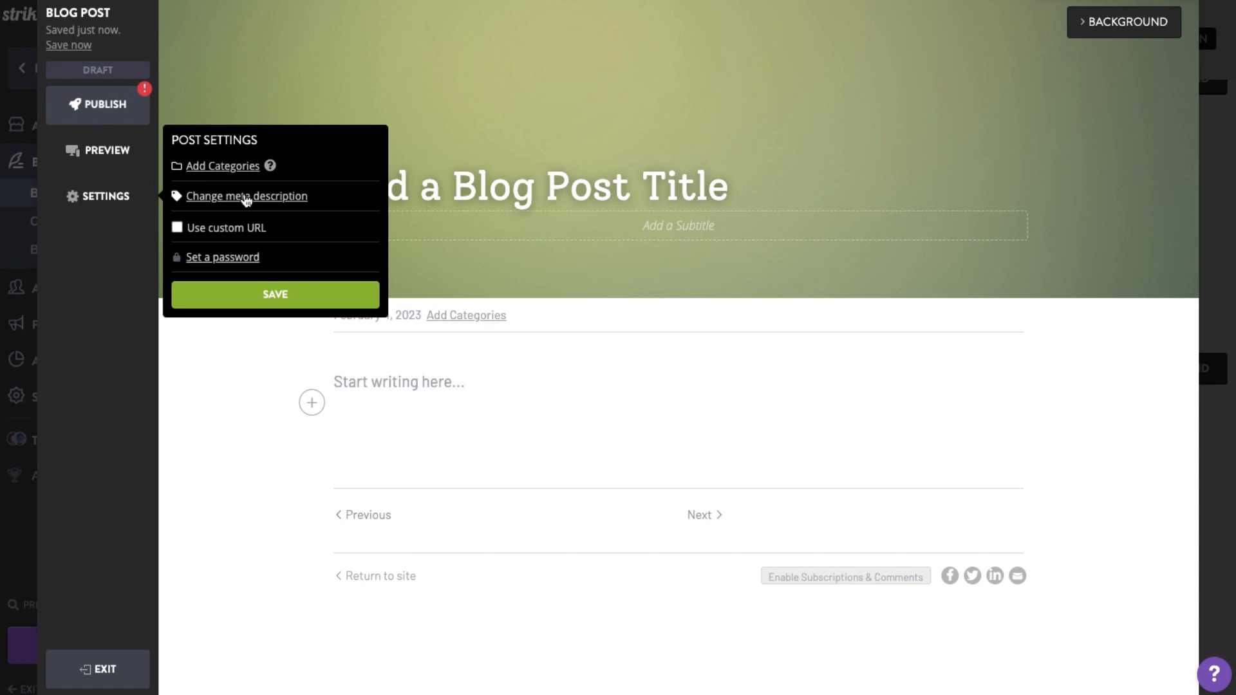
mouse_move(263, 240)
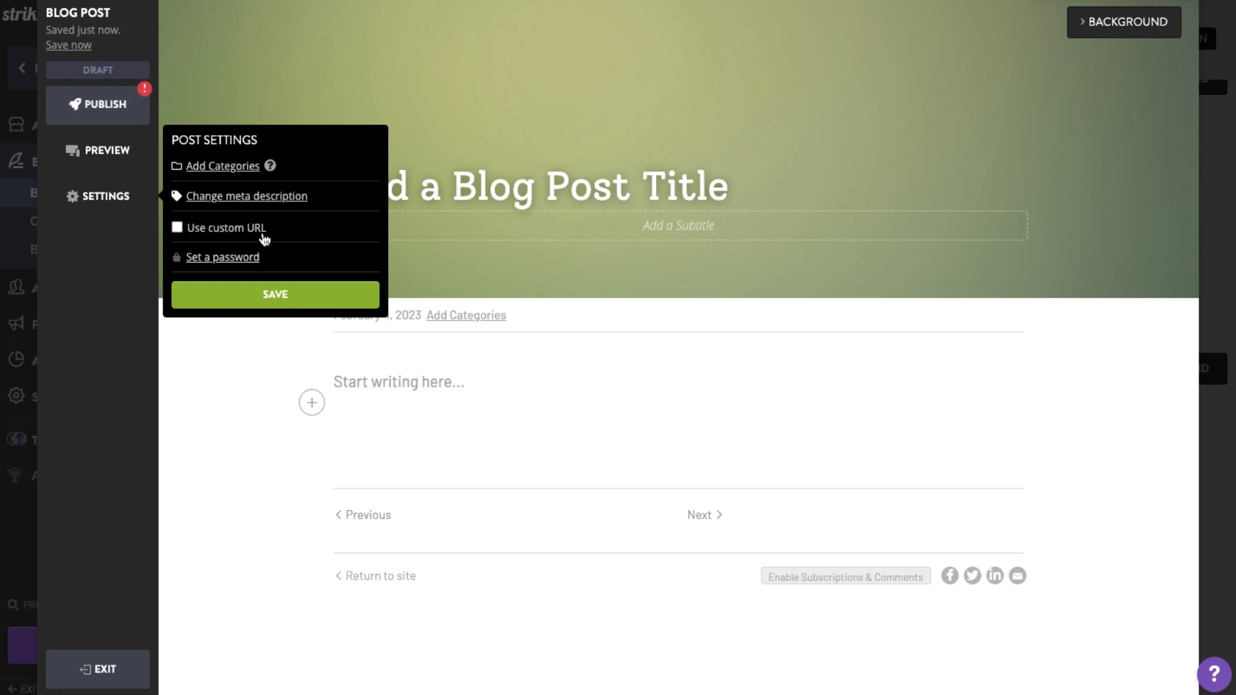
left_click(177, 226)
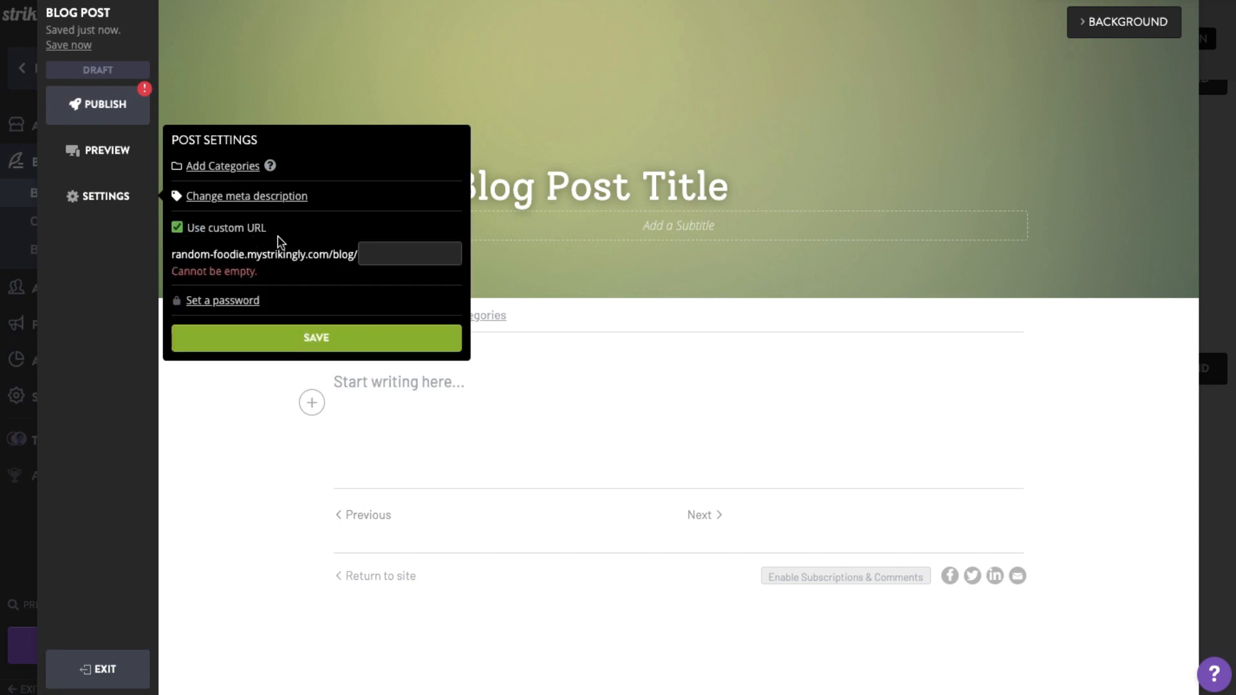
type("new-find")
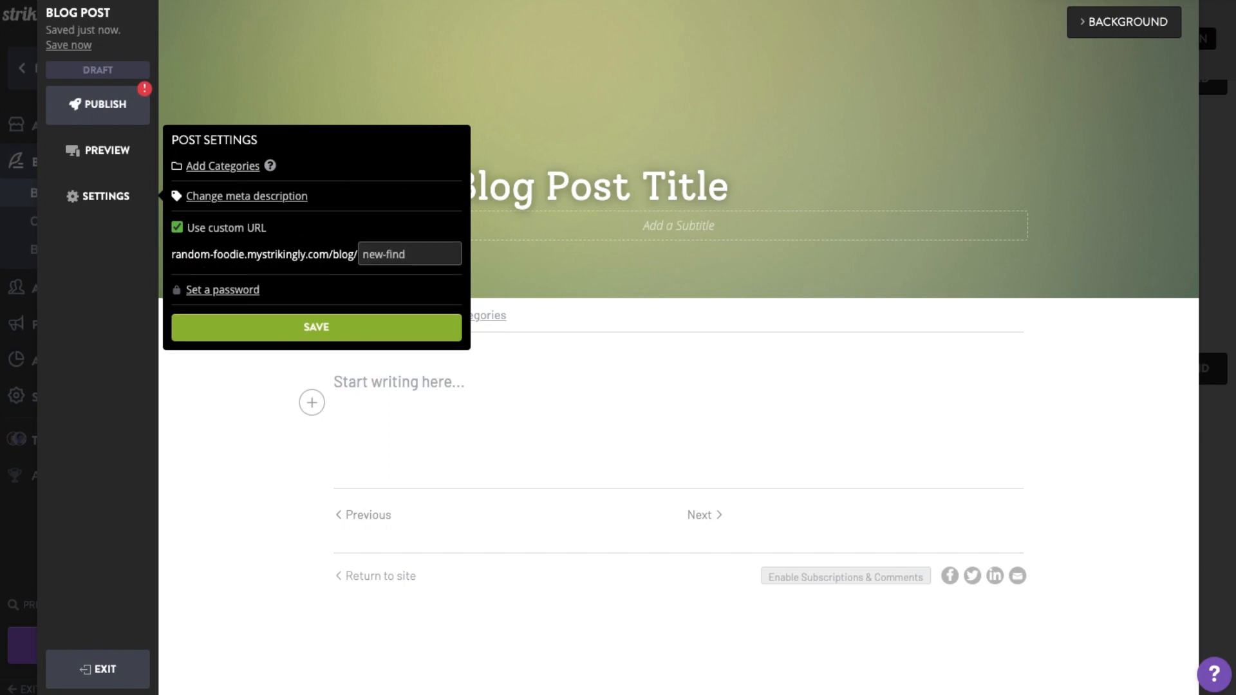
type("-bellgrade")
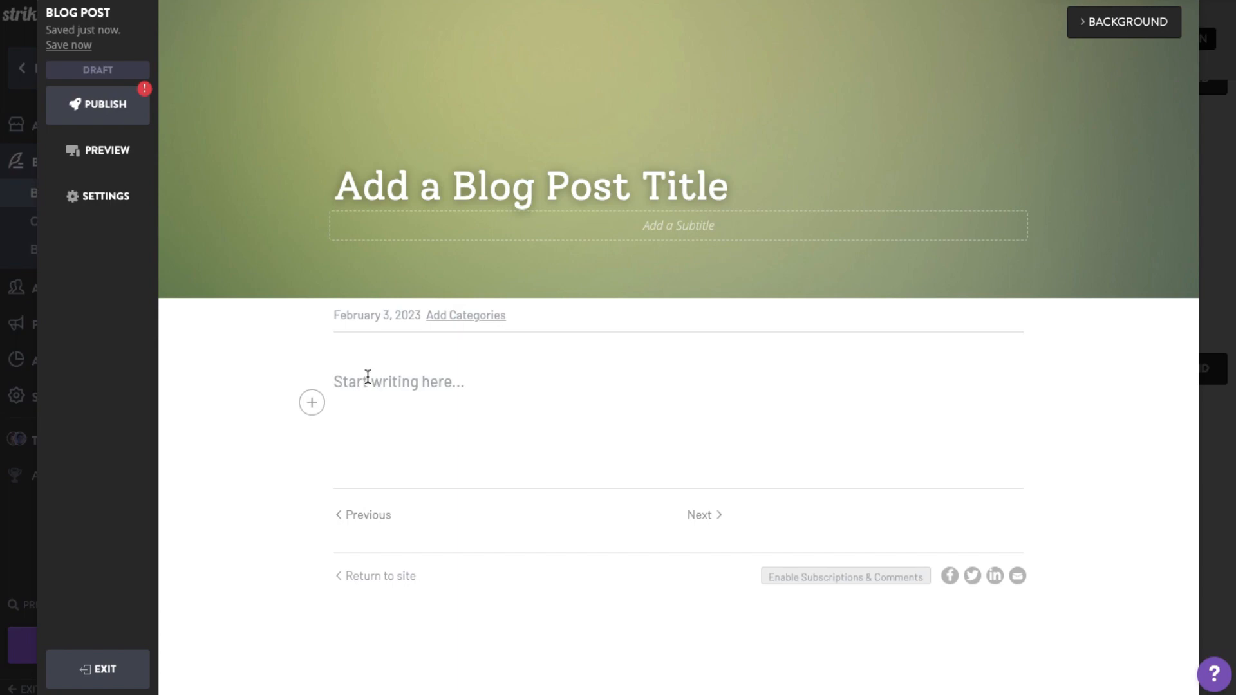
- Enable subscriptions and comments on the post, keeping the February 3, 2023 date shown
left_click(378, 315)
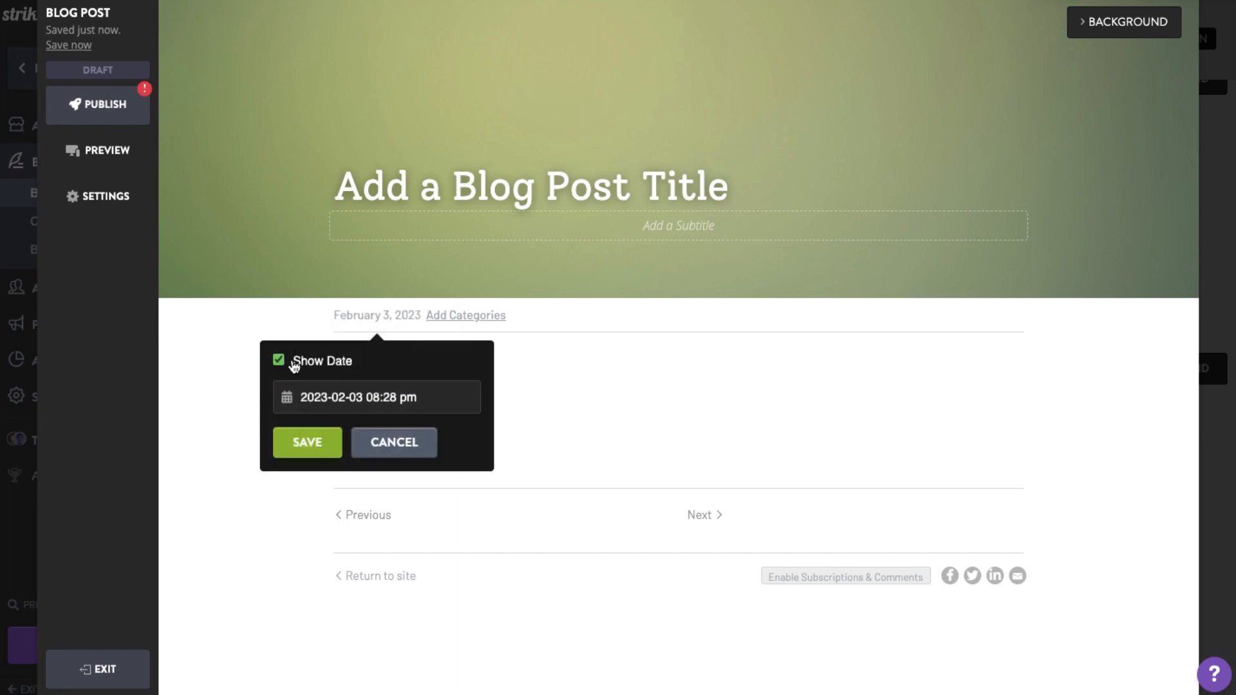
left_click(278, 361)
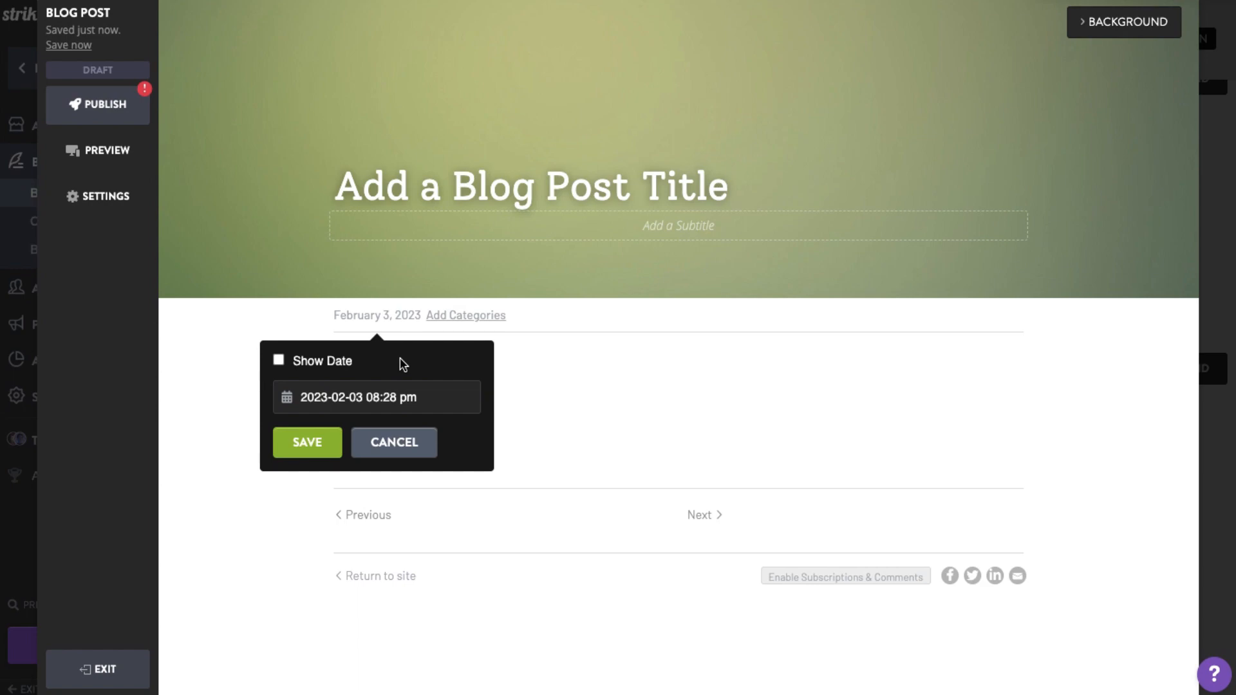
left_click(307, 442)
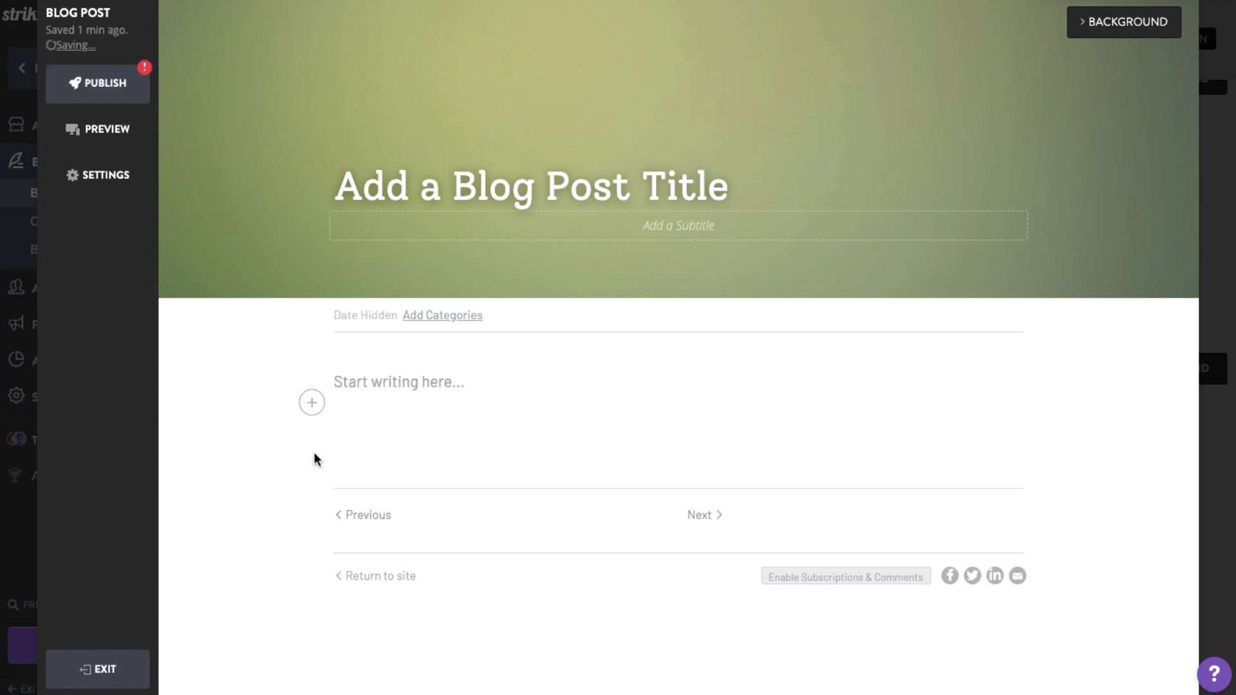
left_click(845, 577)
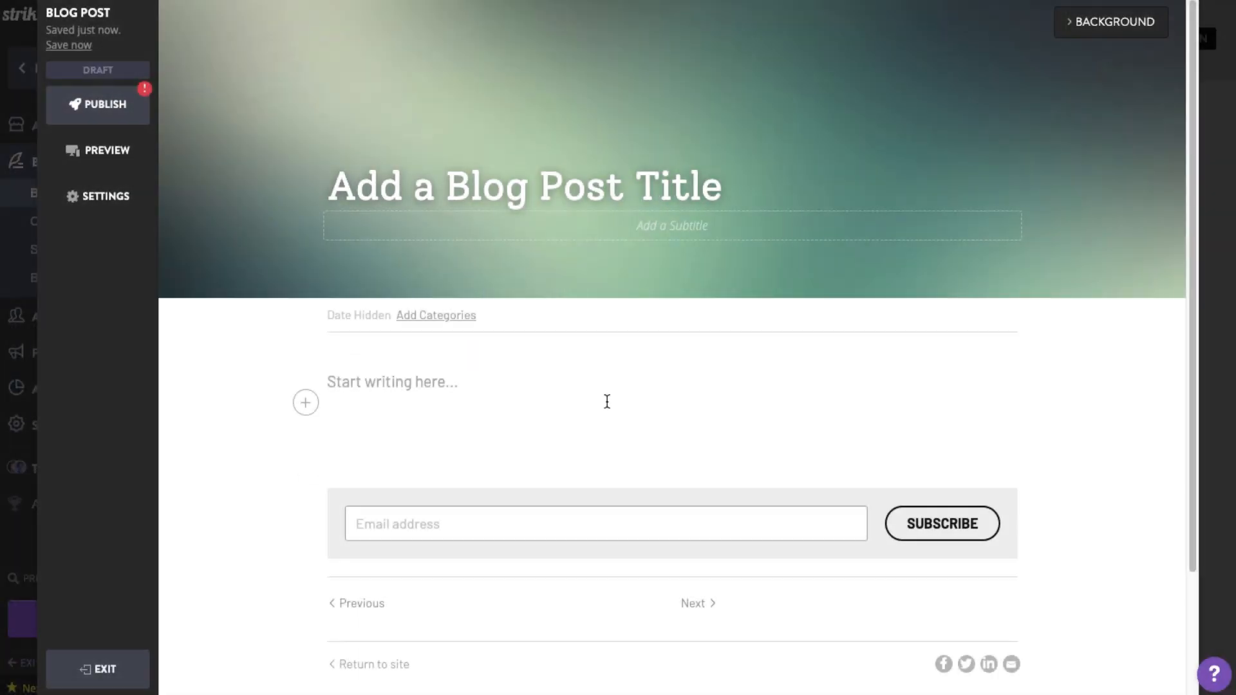
mouse_move(378, 331)
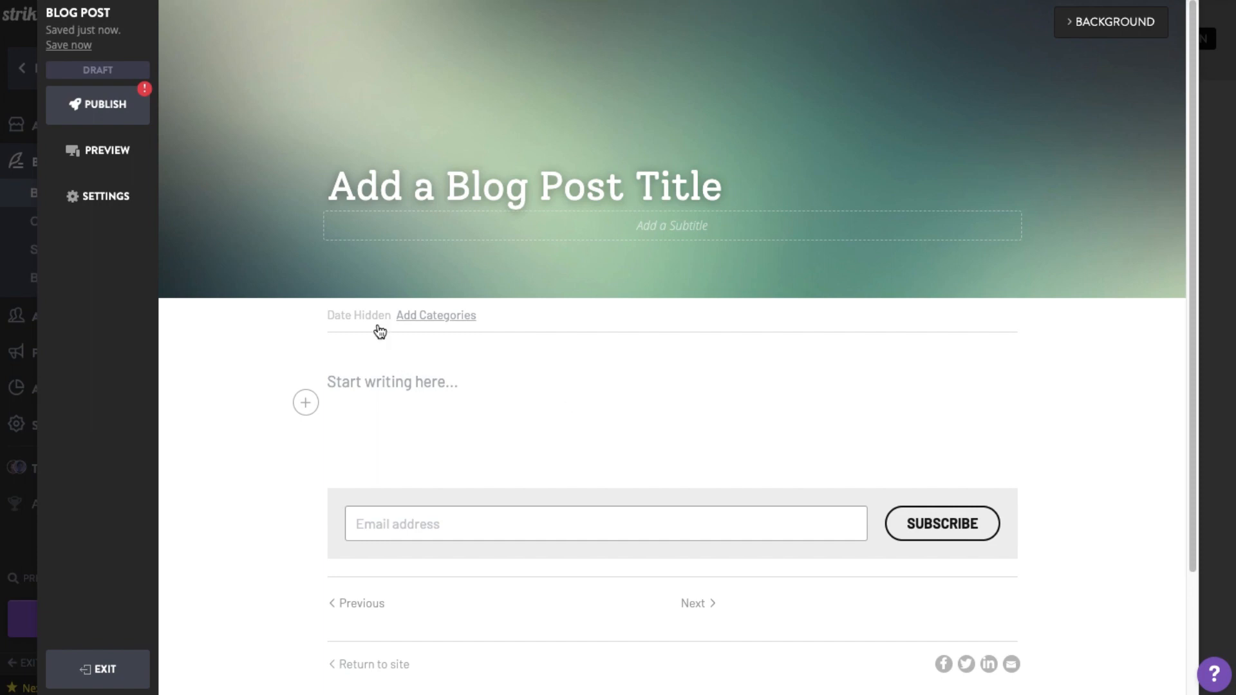
left_click(358, 316)
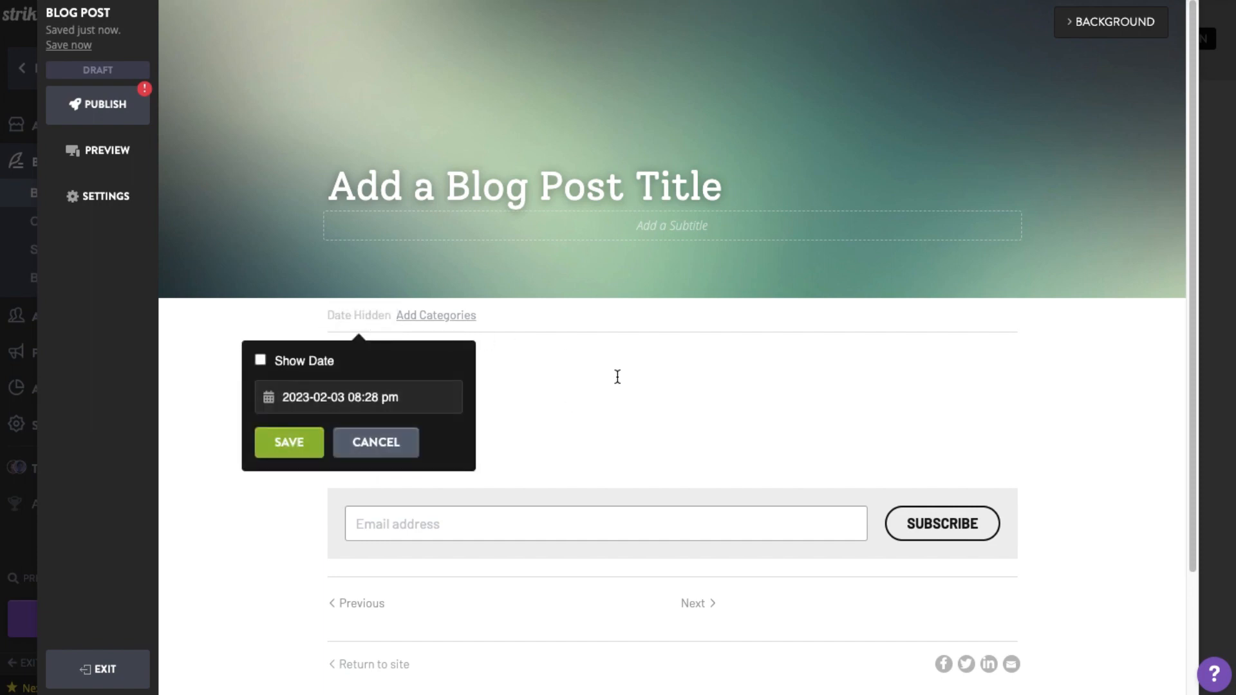
left_click(260, 360)
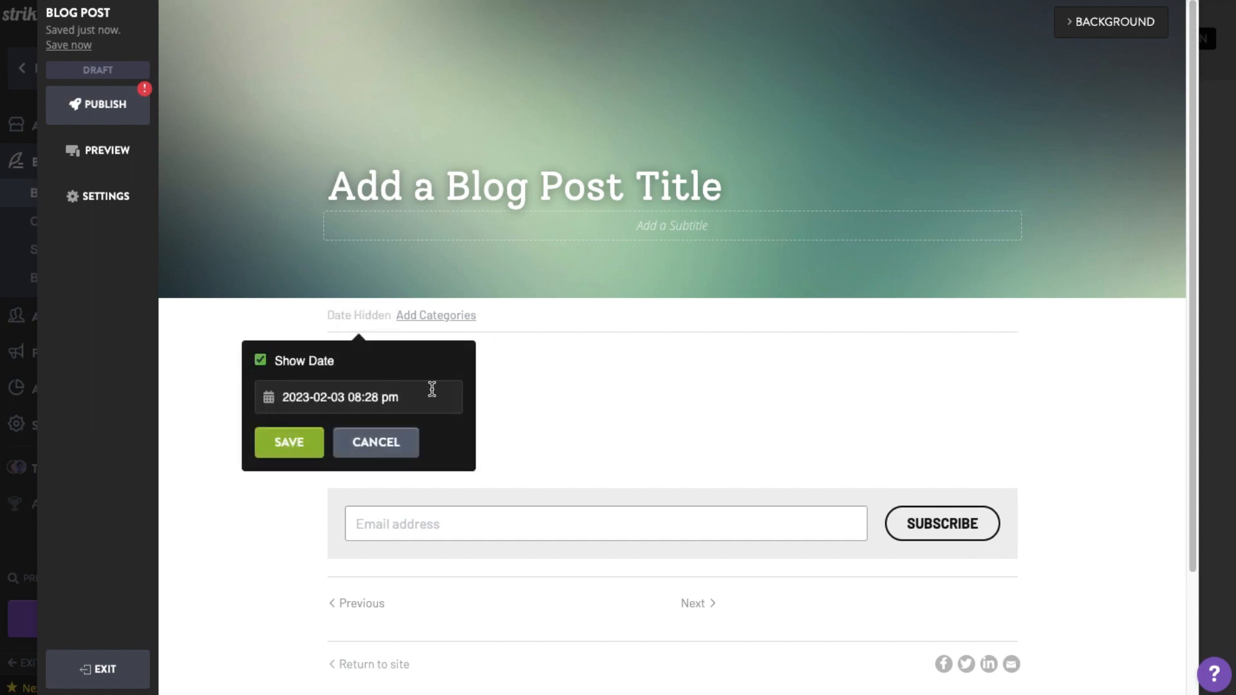
left_click(287, 442)
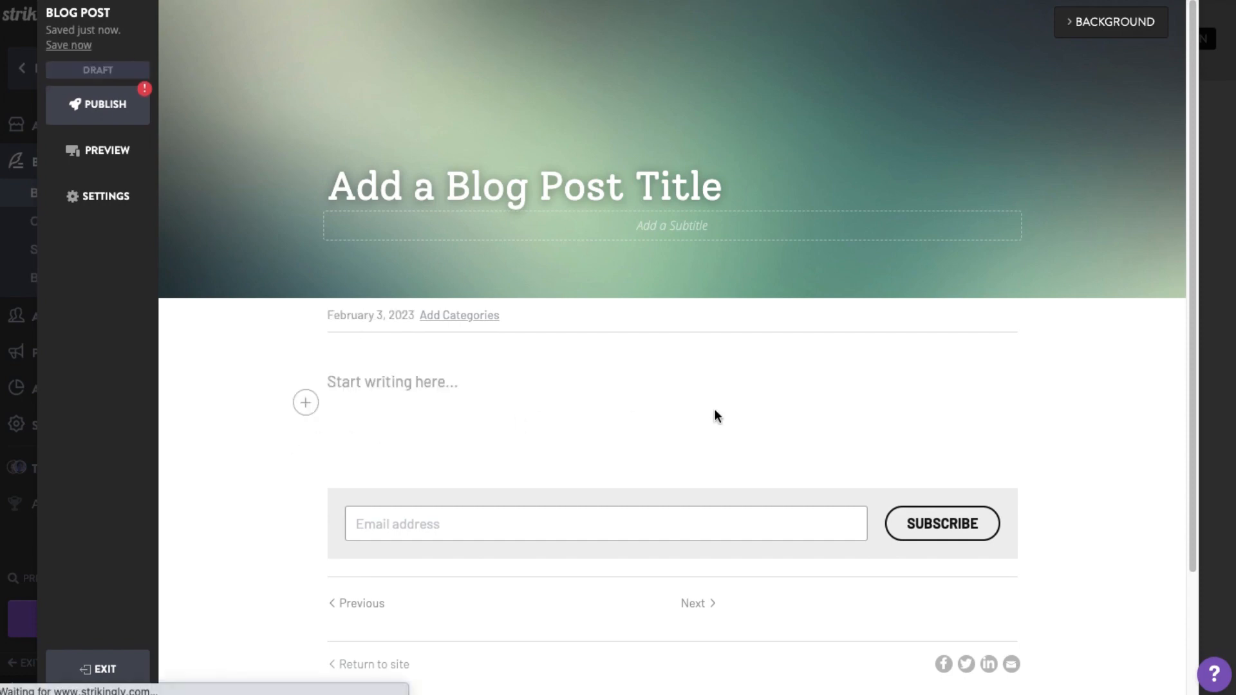
- Write the body 'Found a random food spot in the Bellgrade area..' and publish the post
type("Subtitle Here")
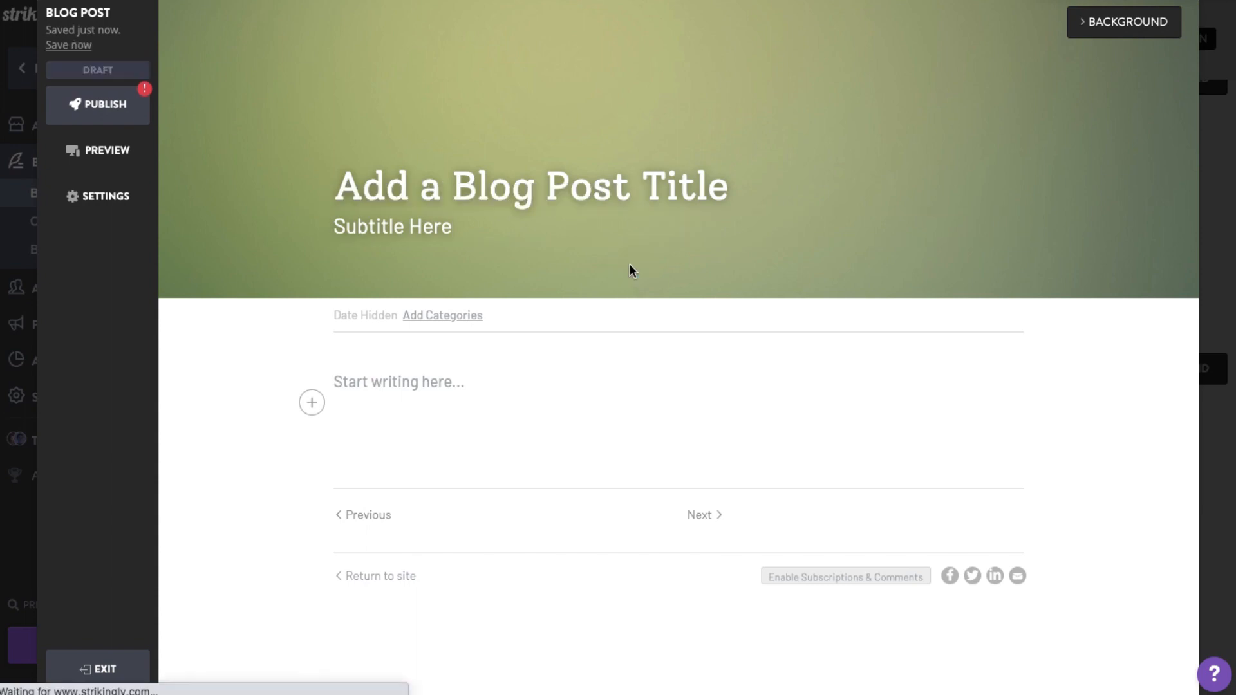
left_click(312, 403)
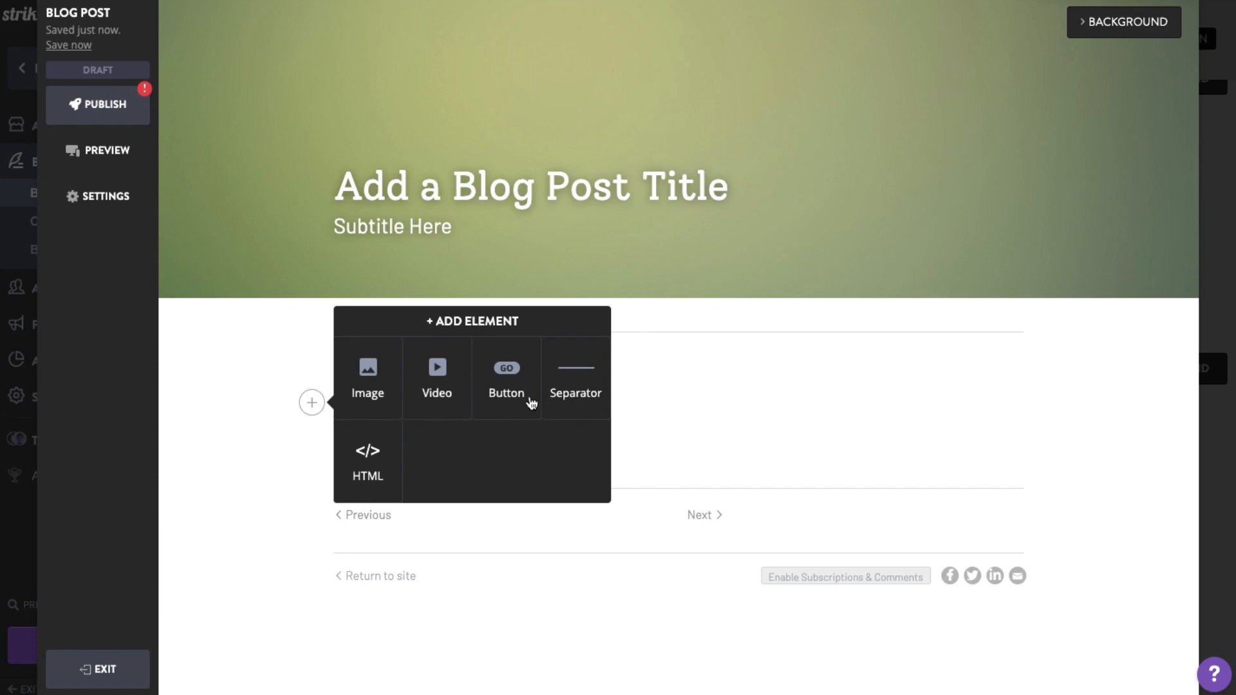
mouse_move(359, 471)
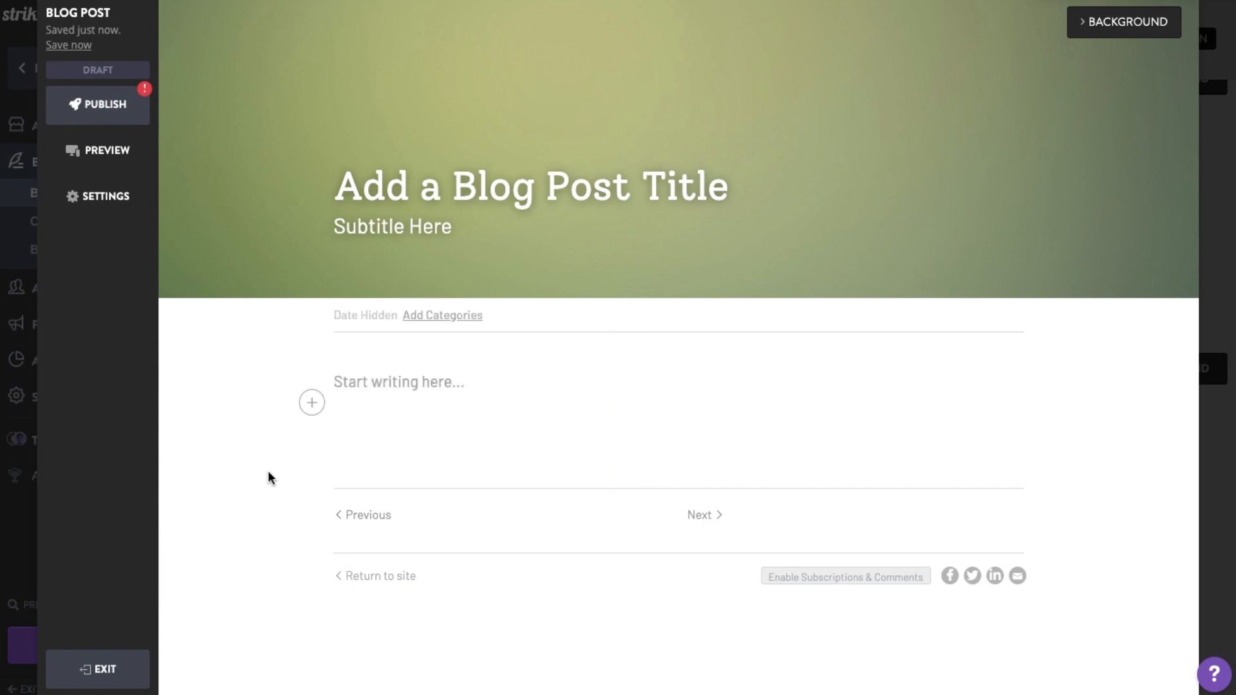
type("Found a")
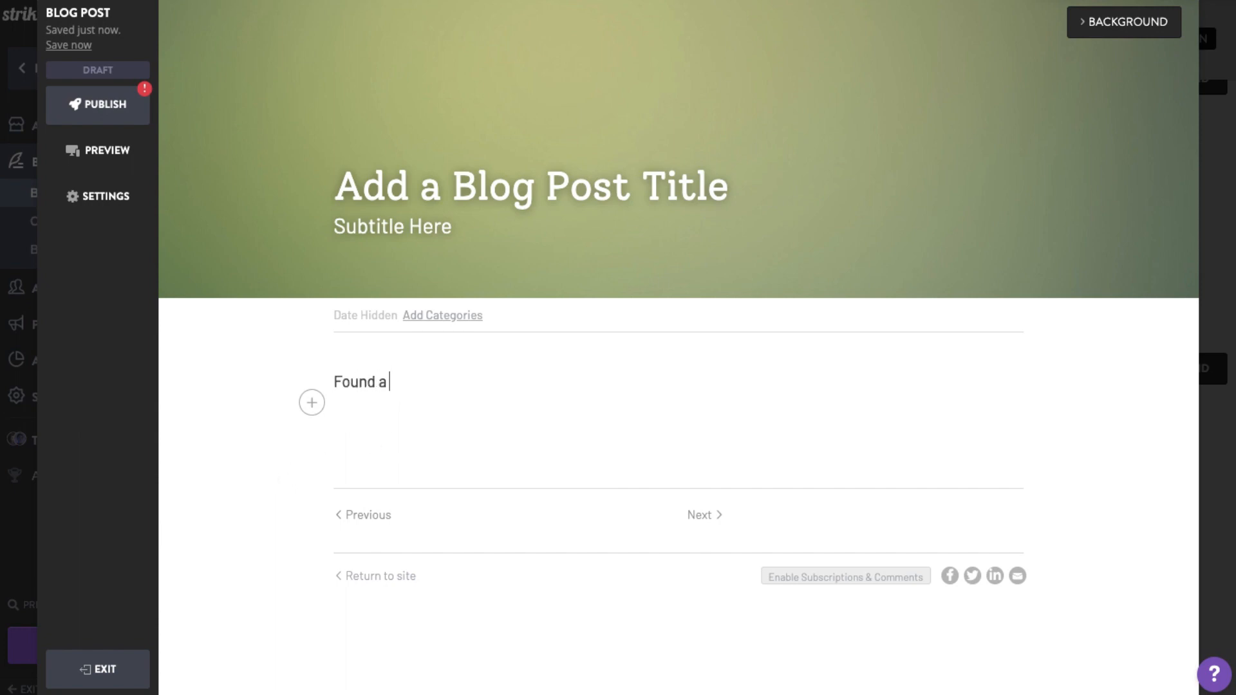
type("random food spot in the Be")
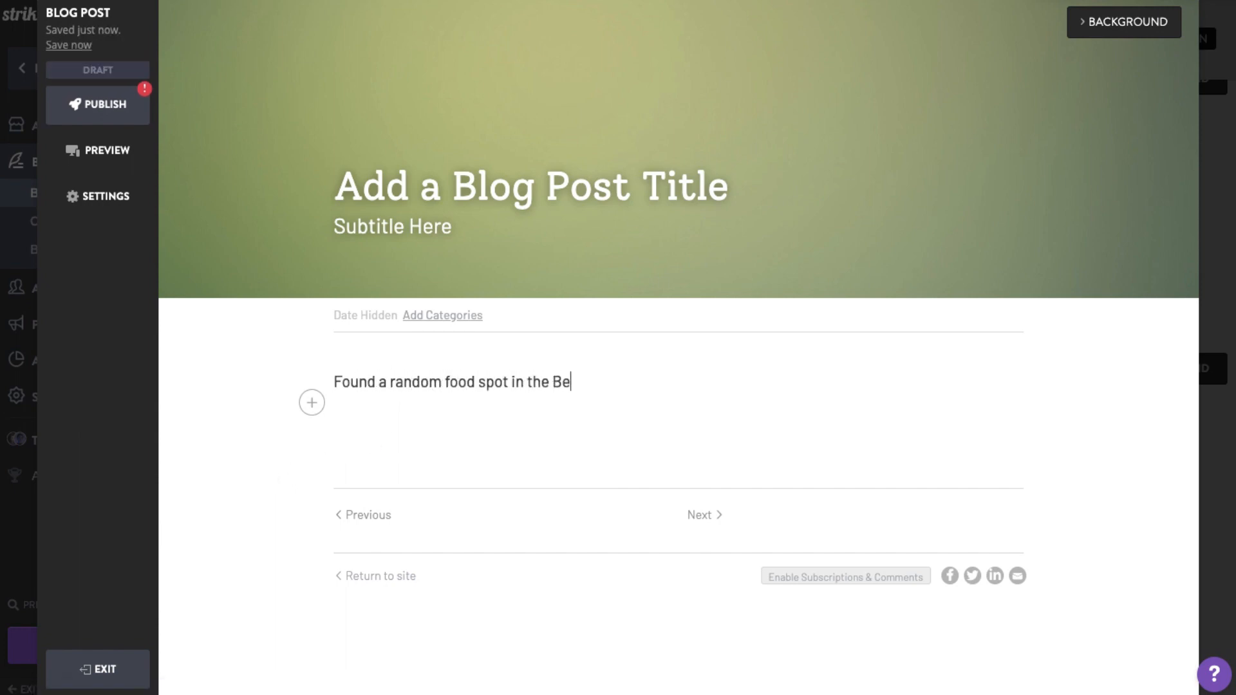
type("llgrade area..")
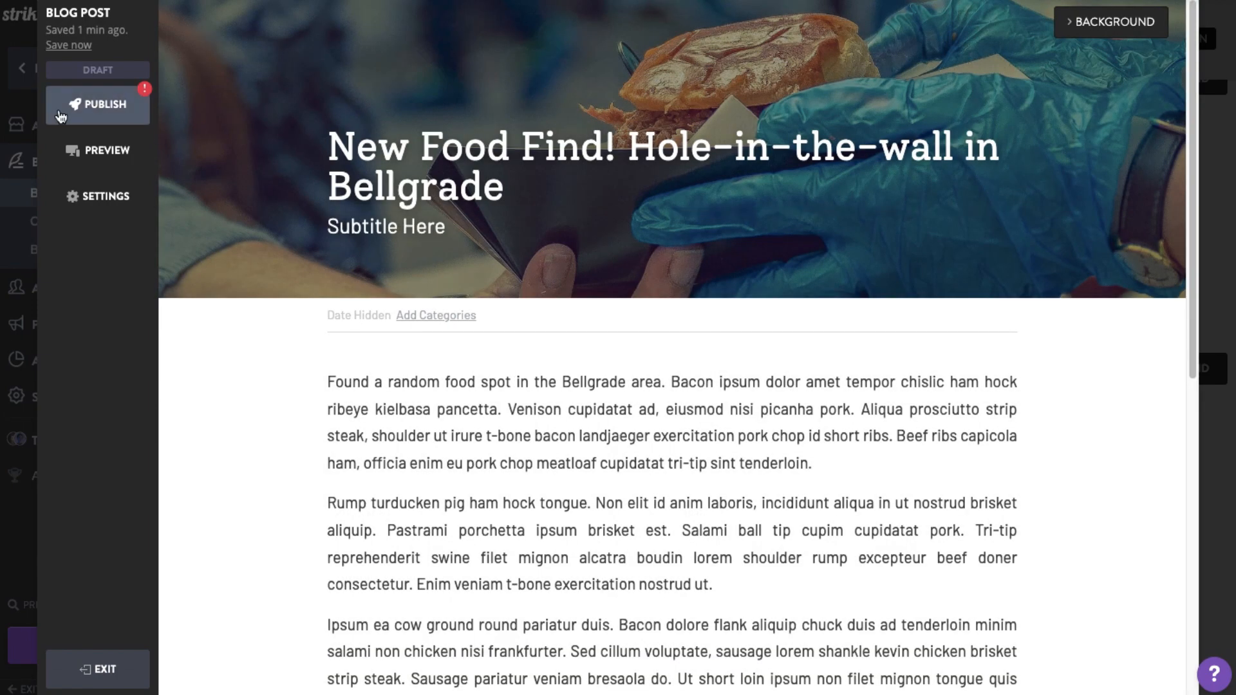
left_click(97, 104)
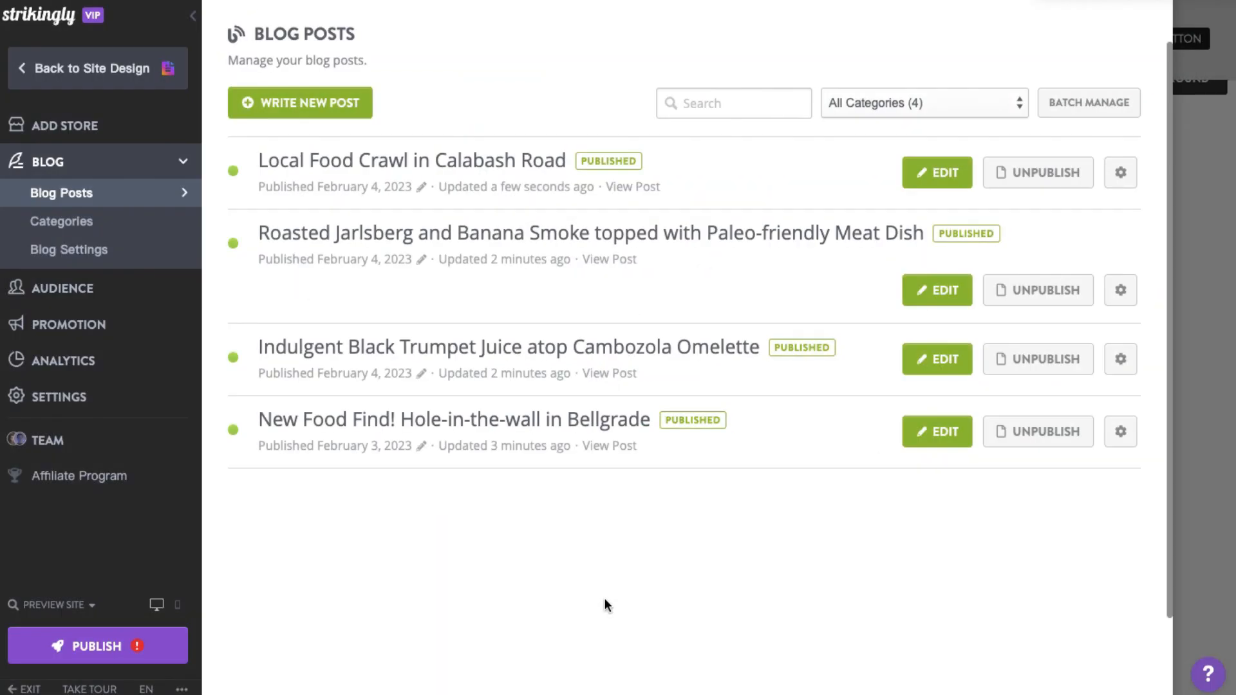
mouse_move(603, 592)
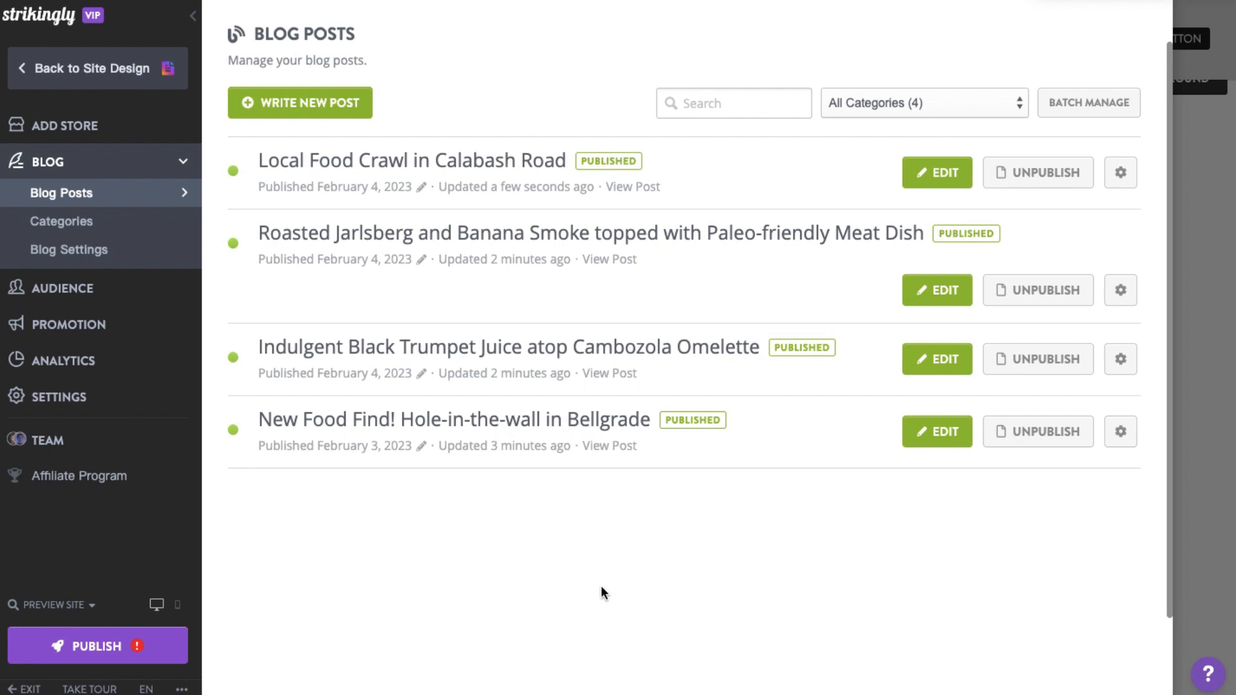
mouse_move(1120, 434)
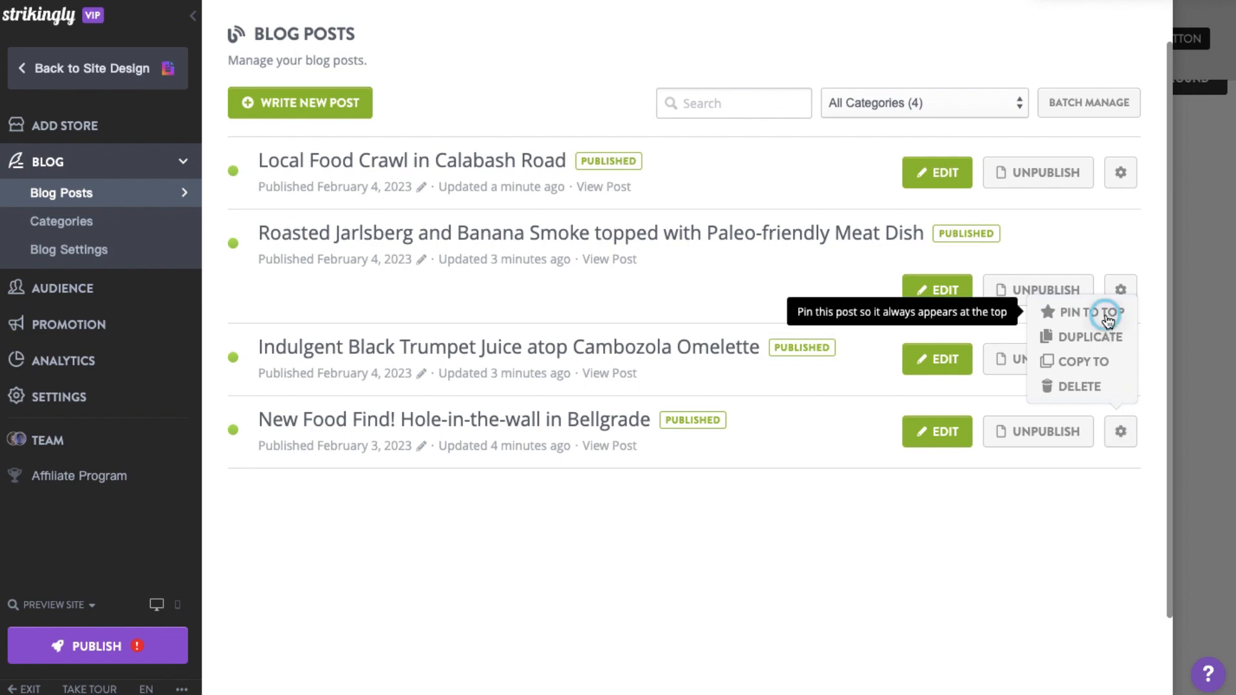
- Pin the Bellgrade post to the top of the blog list
left_click(1084, 312)
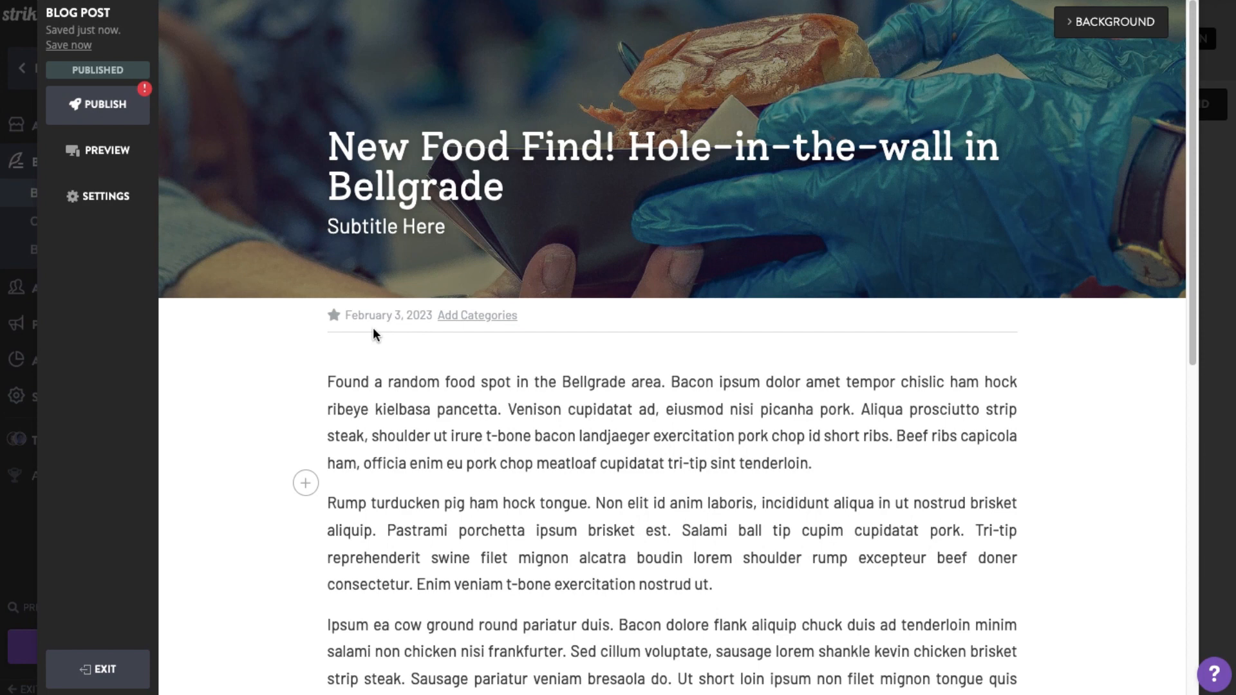
left_click(387, 315)
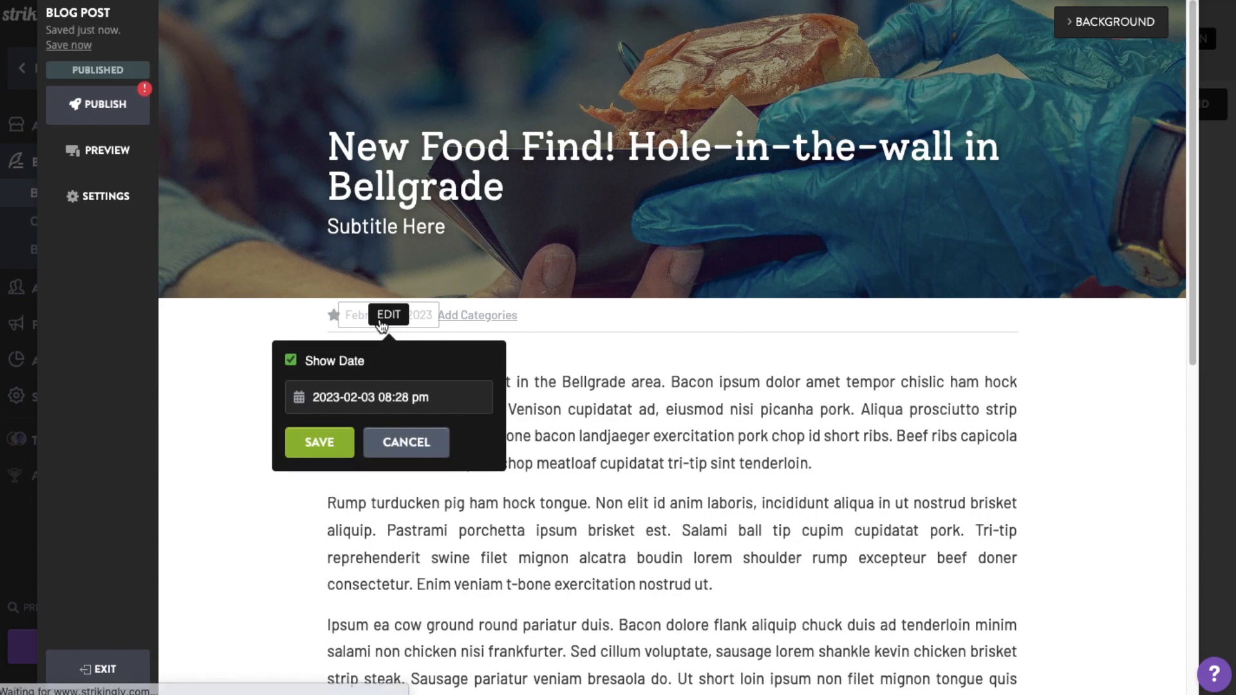
type("2023-01-30 08:28 pm")
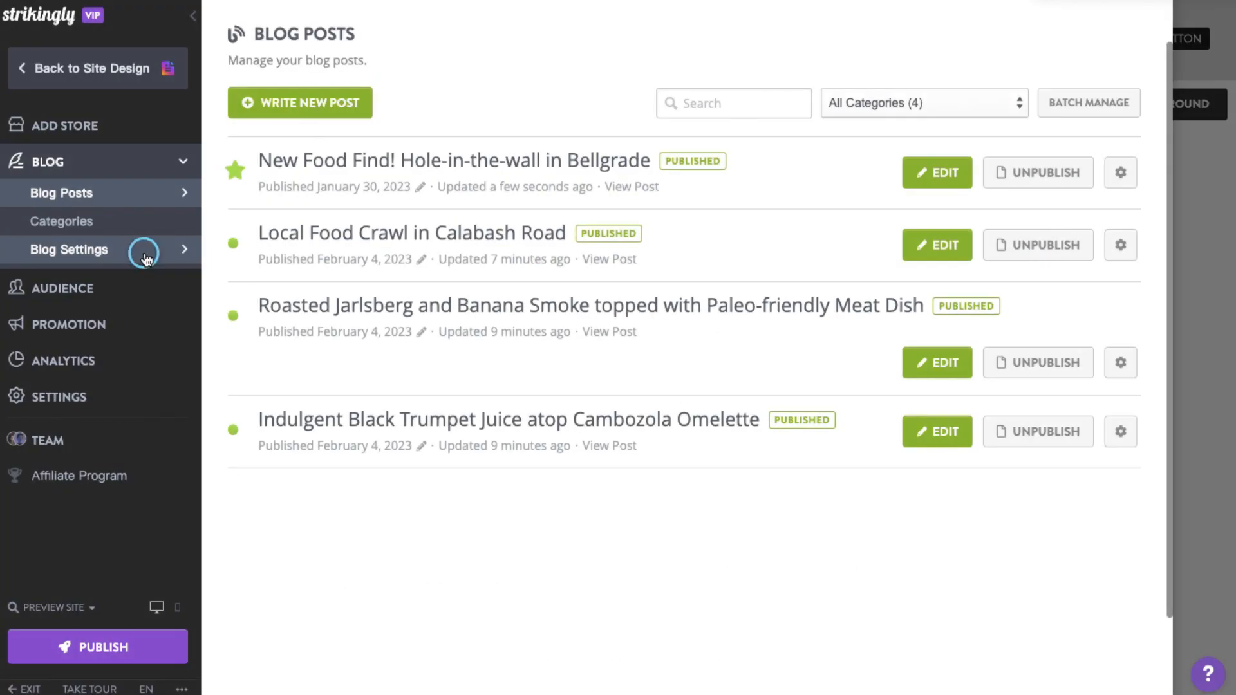
left_click(69, 249)
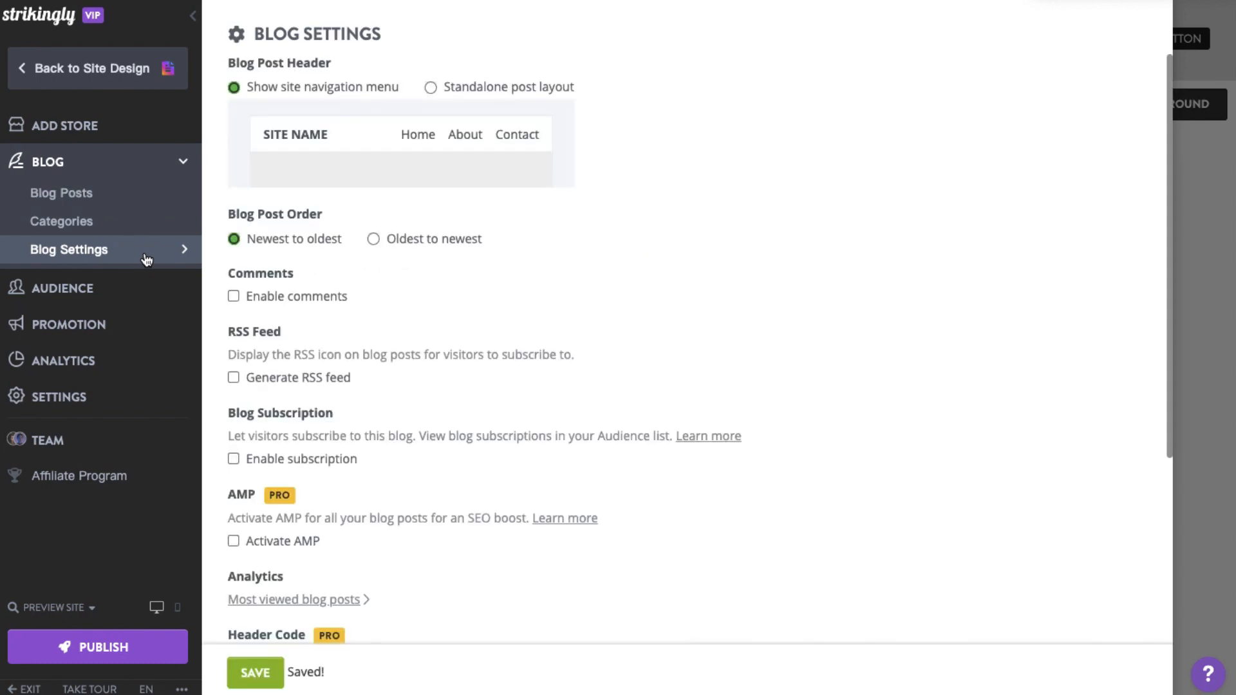
left_click(373, 240)
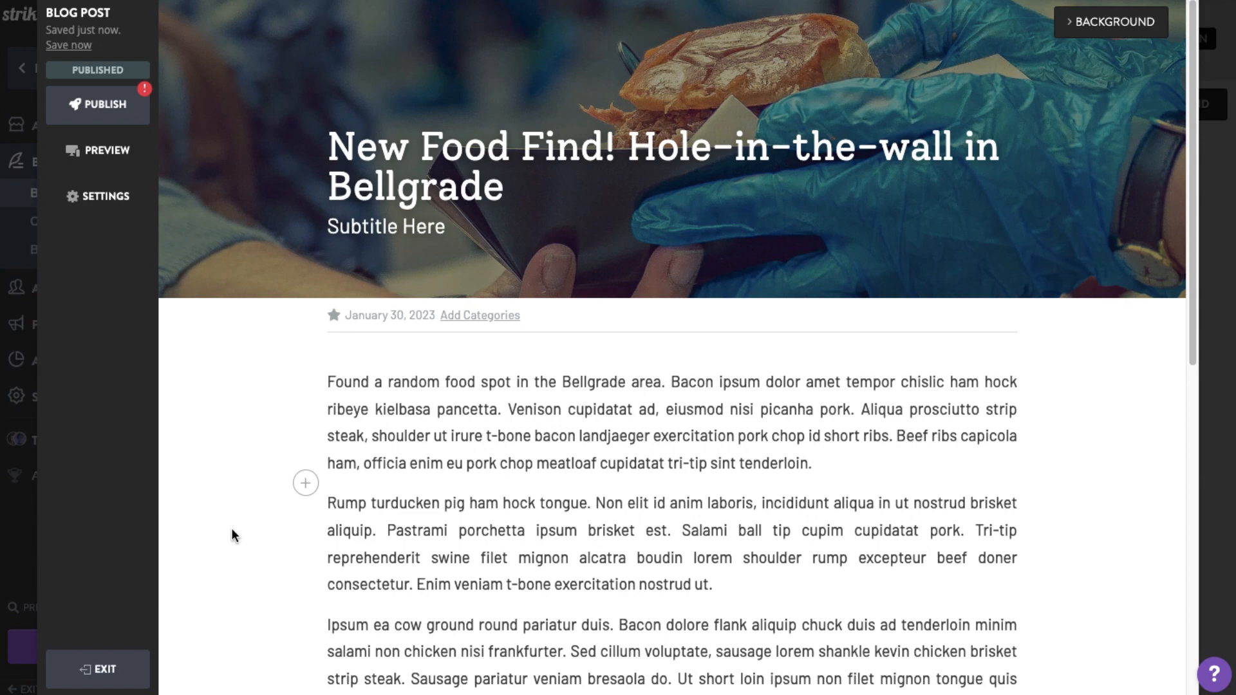
- Create a Hole In The Wall category for the post and also file it under General
left_click(98, 195)
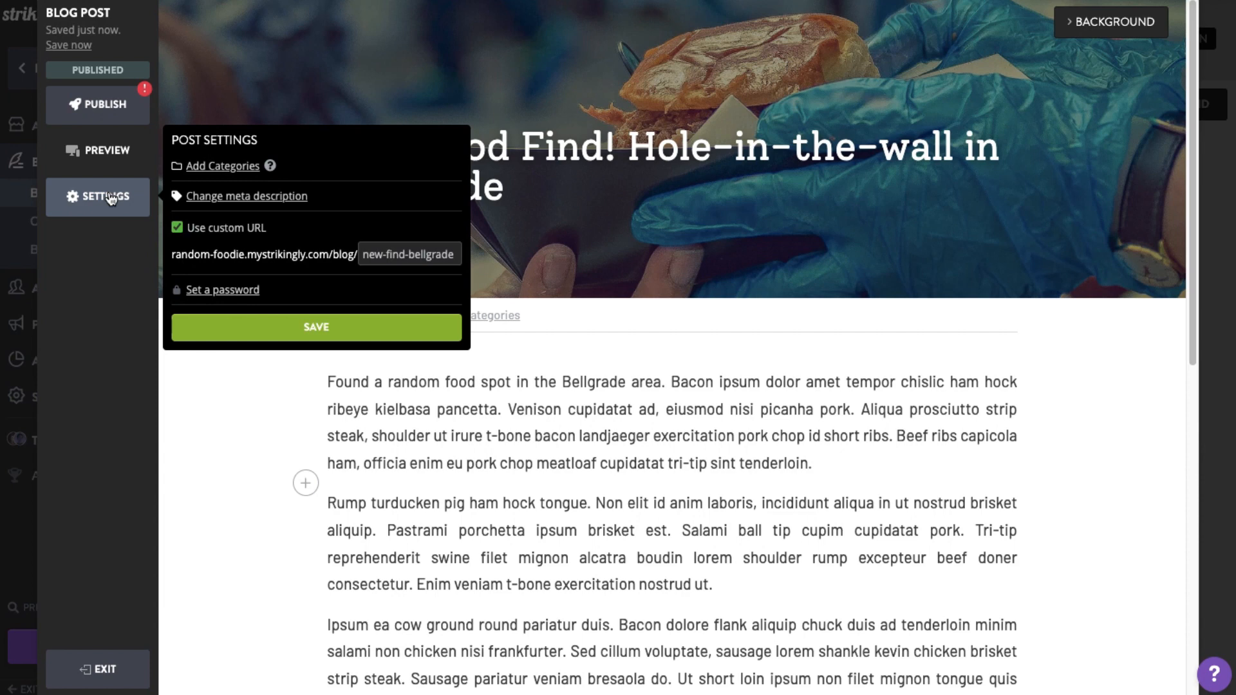
left_click(223, 166)
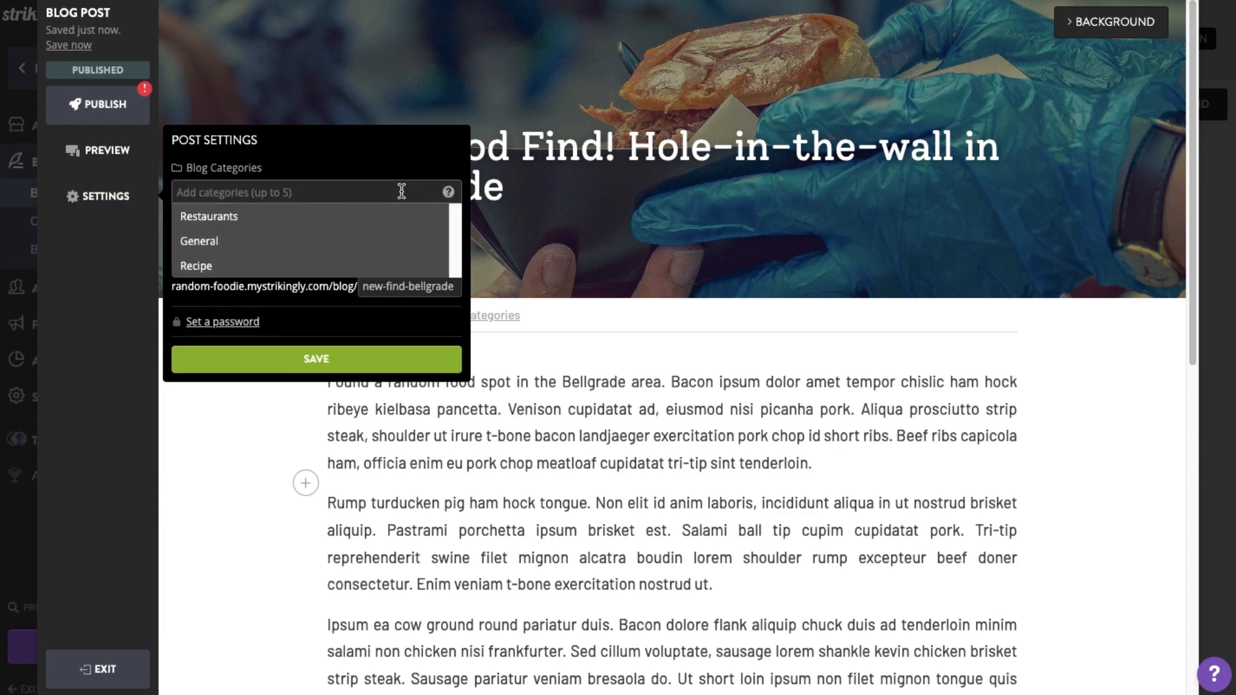
type("Hole In")
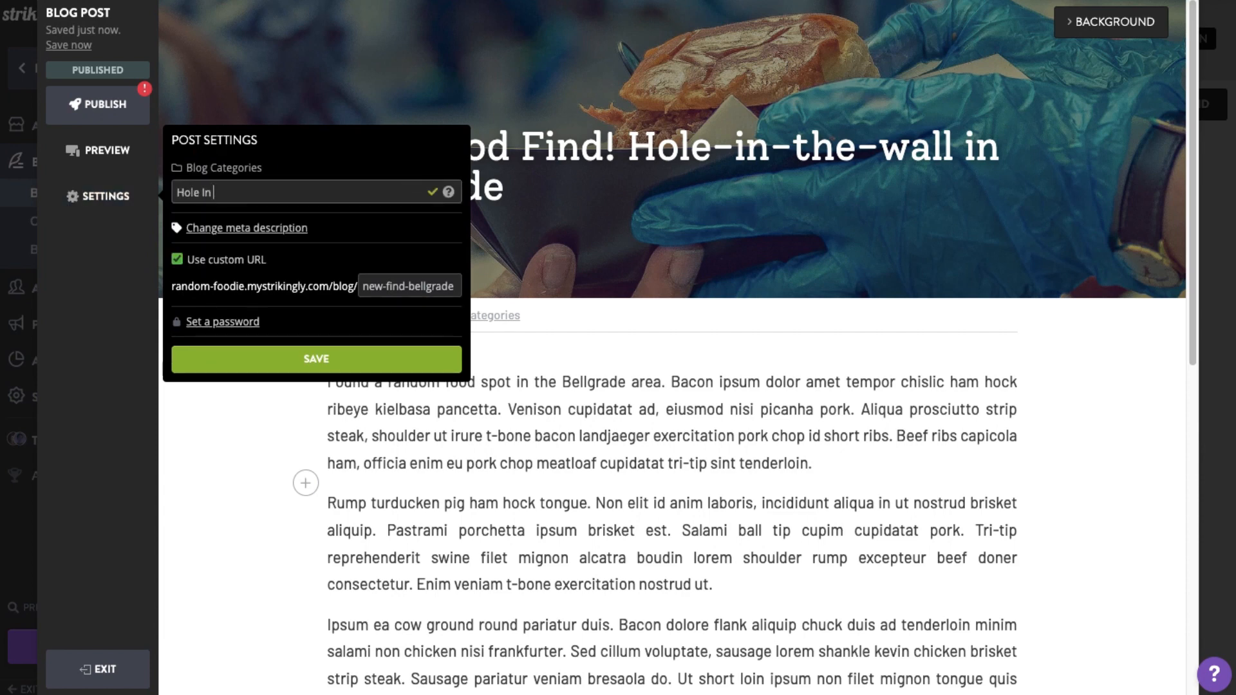
left_click(308, 191)
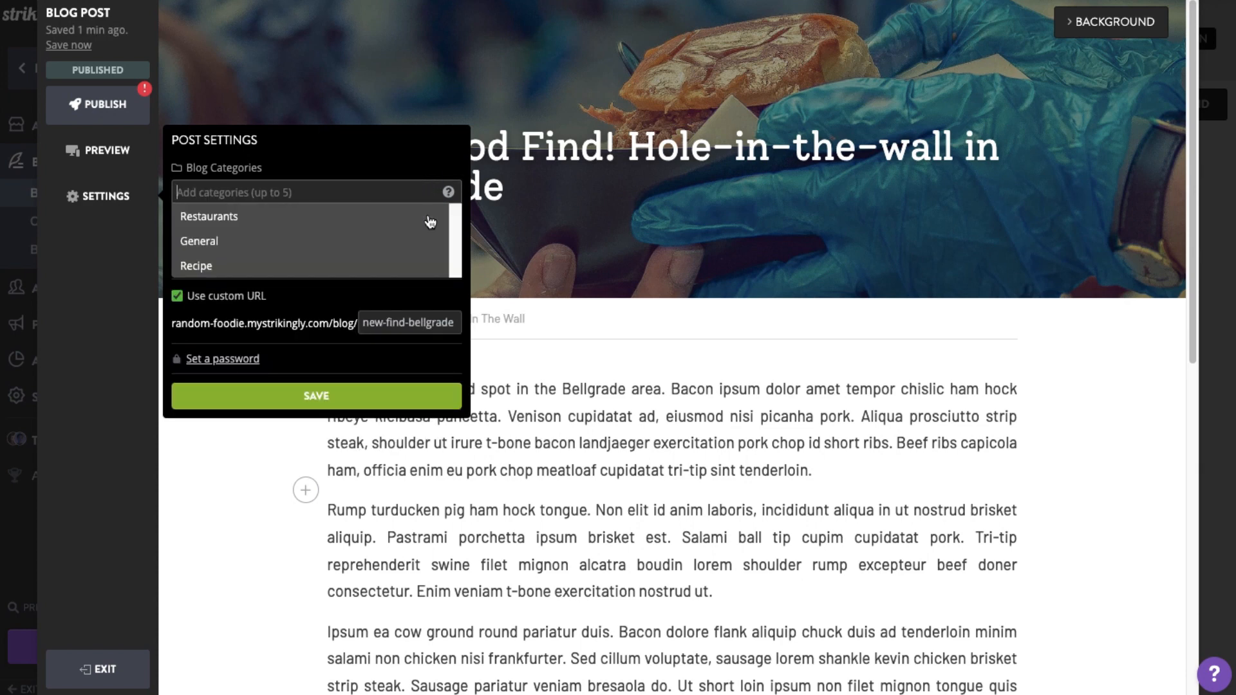
left_click(198, 241)
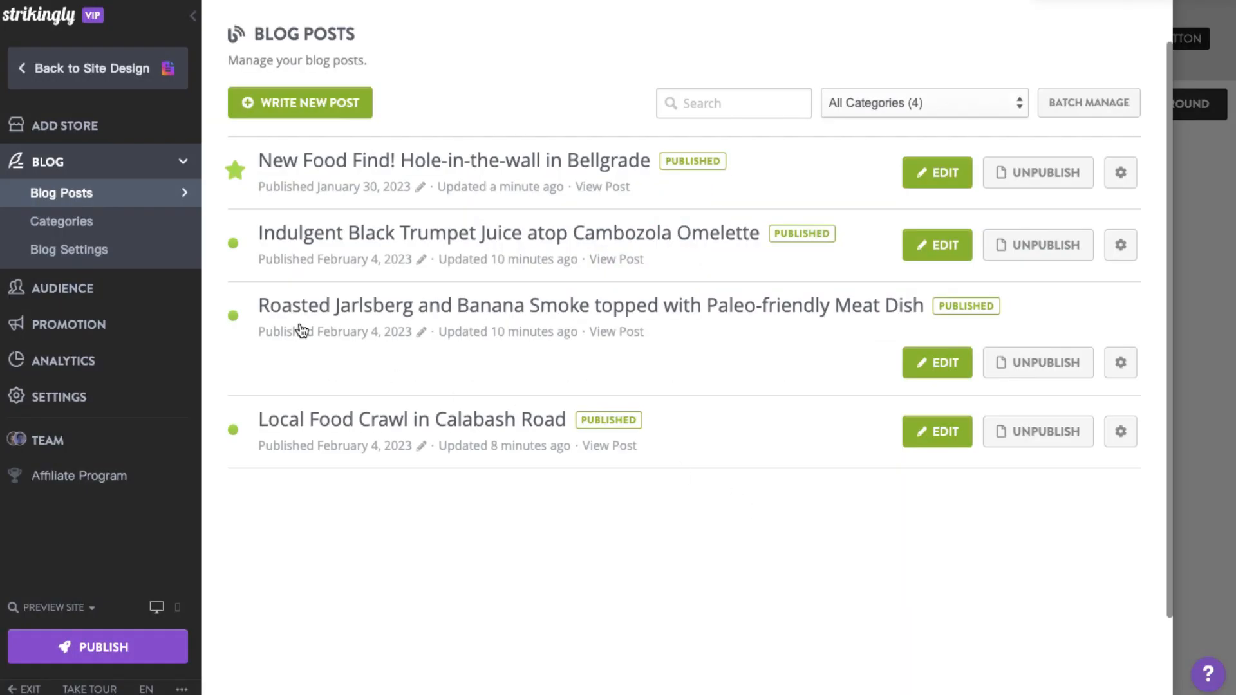
- Enable comments requiring approval and blog subscription in Blog Settings
left_click(68, 248)
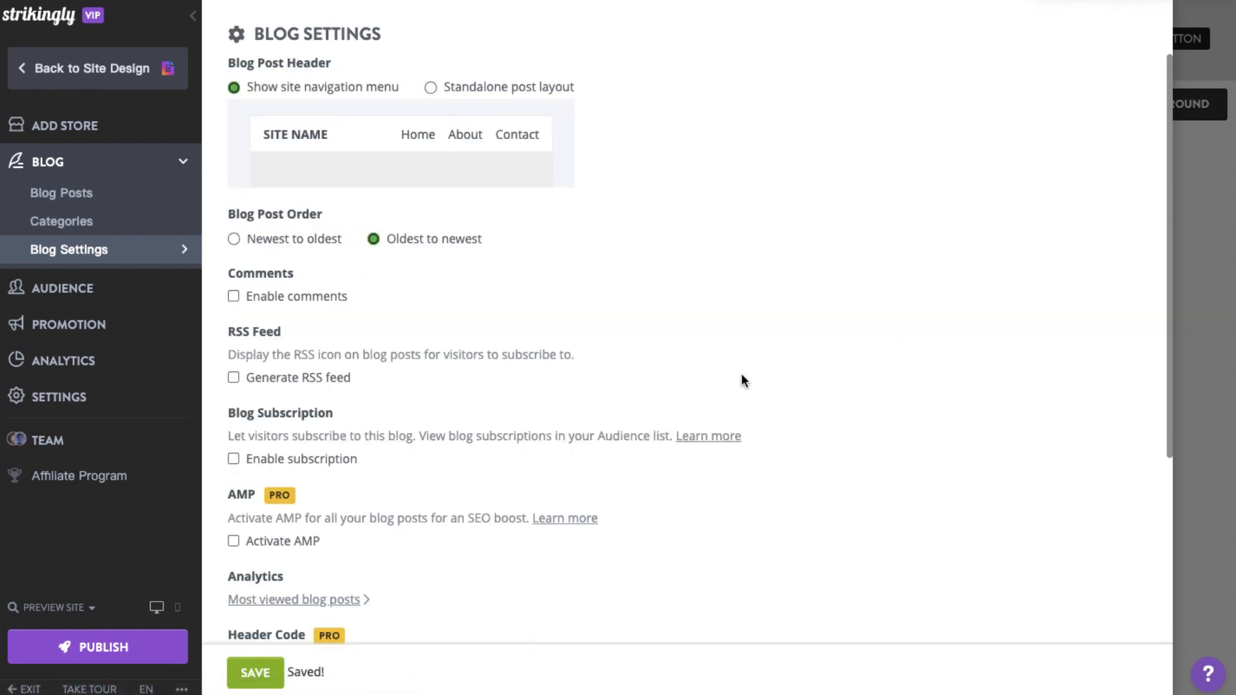
left_click(233, 296)
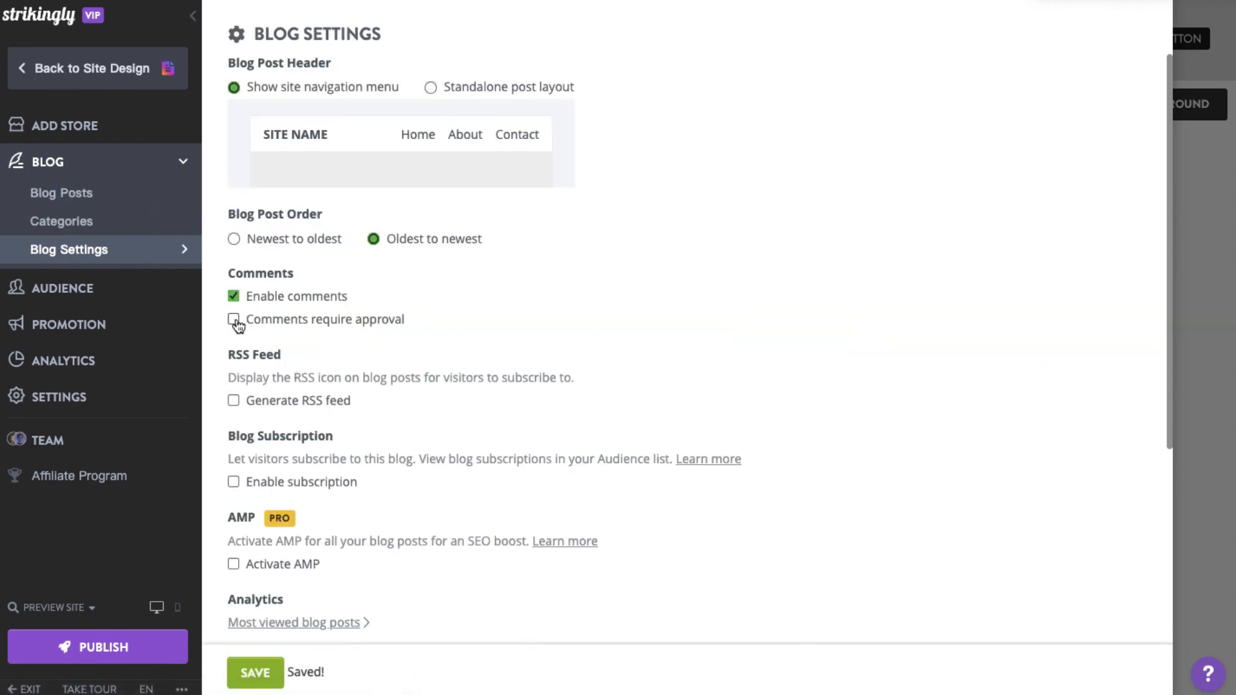
left_click(233, 325)
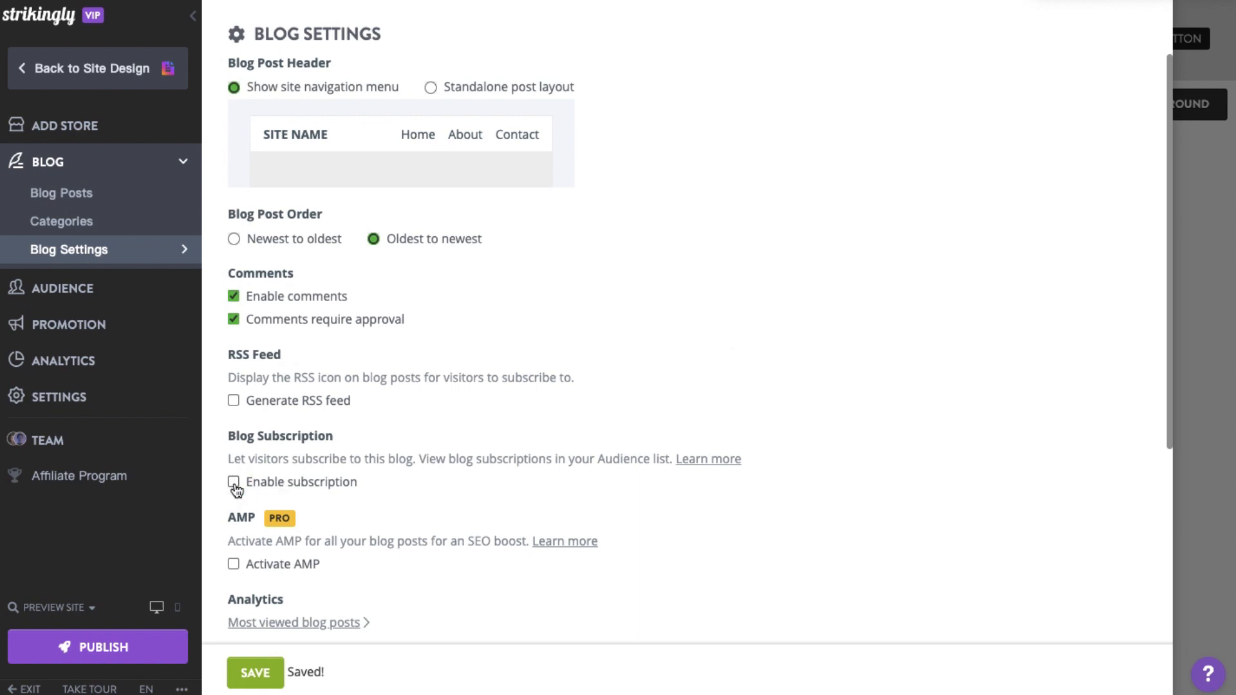
left_click(233, 482)
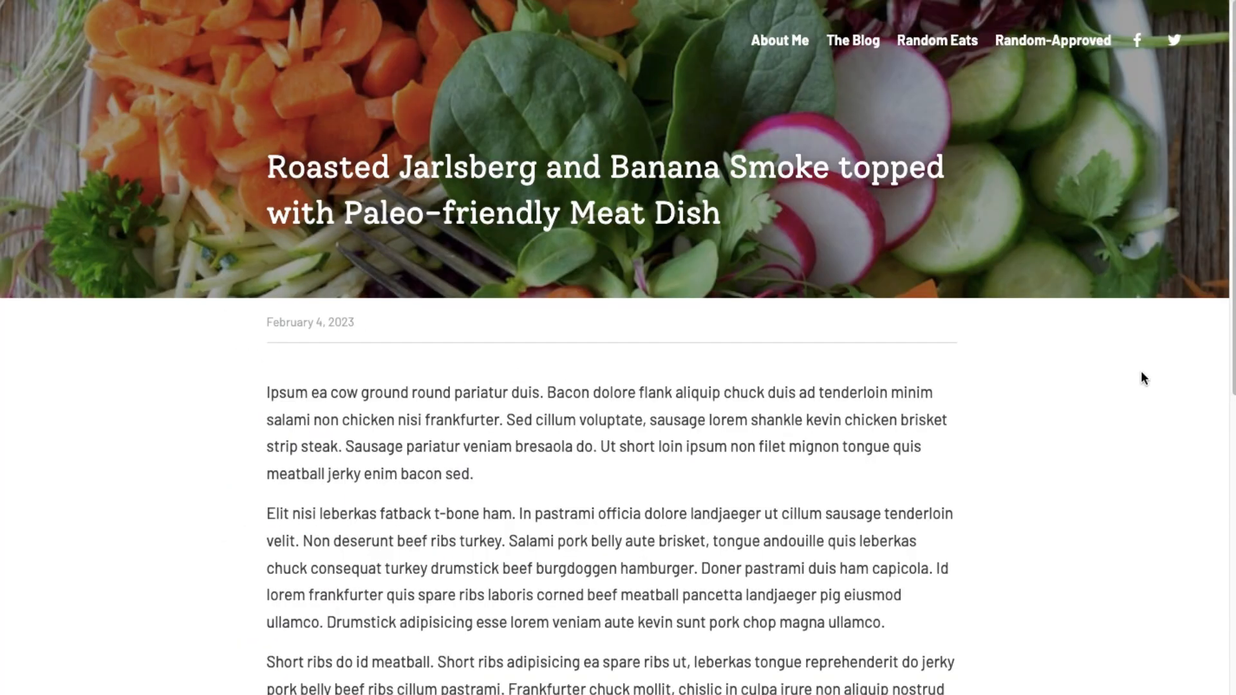
- View the live post's subscribe box and comment field, then return to editing the Bellgrade post
scroll("down", 3)
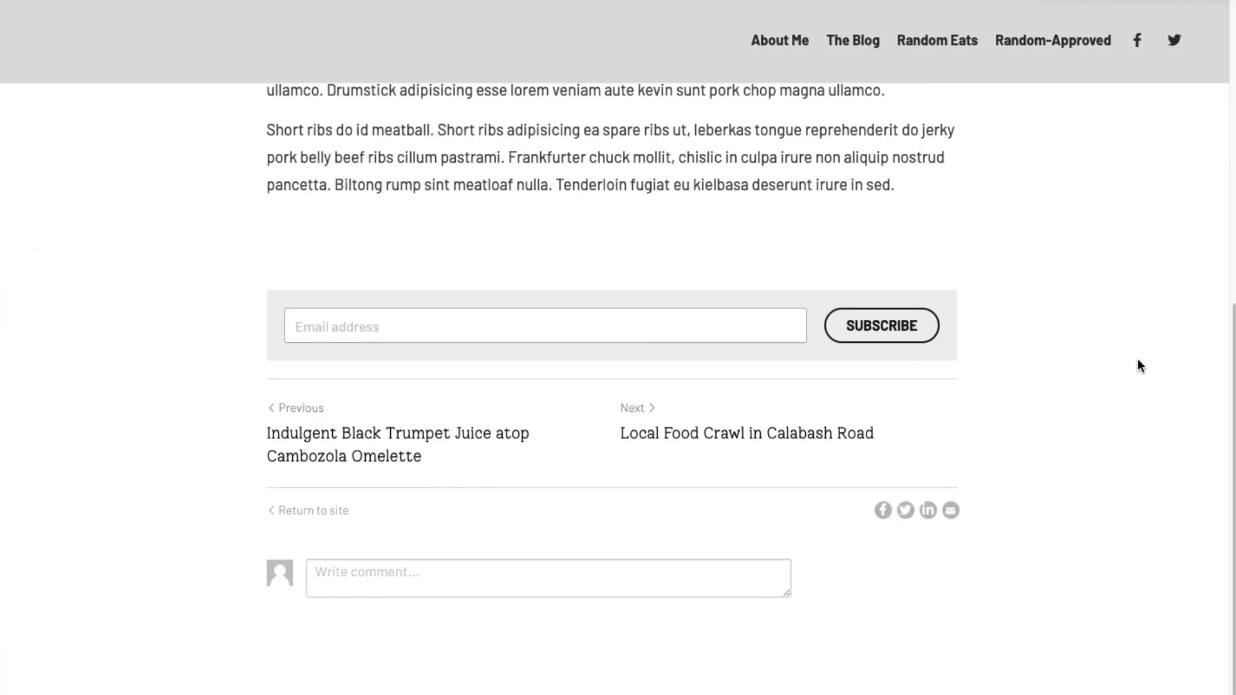
left_click(548, 576)
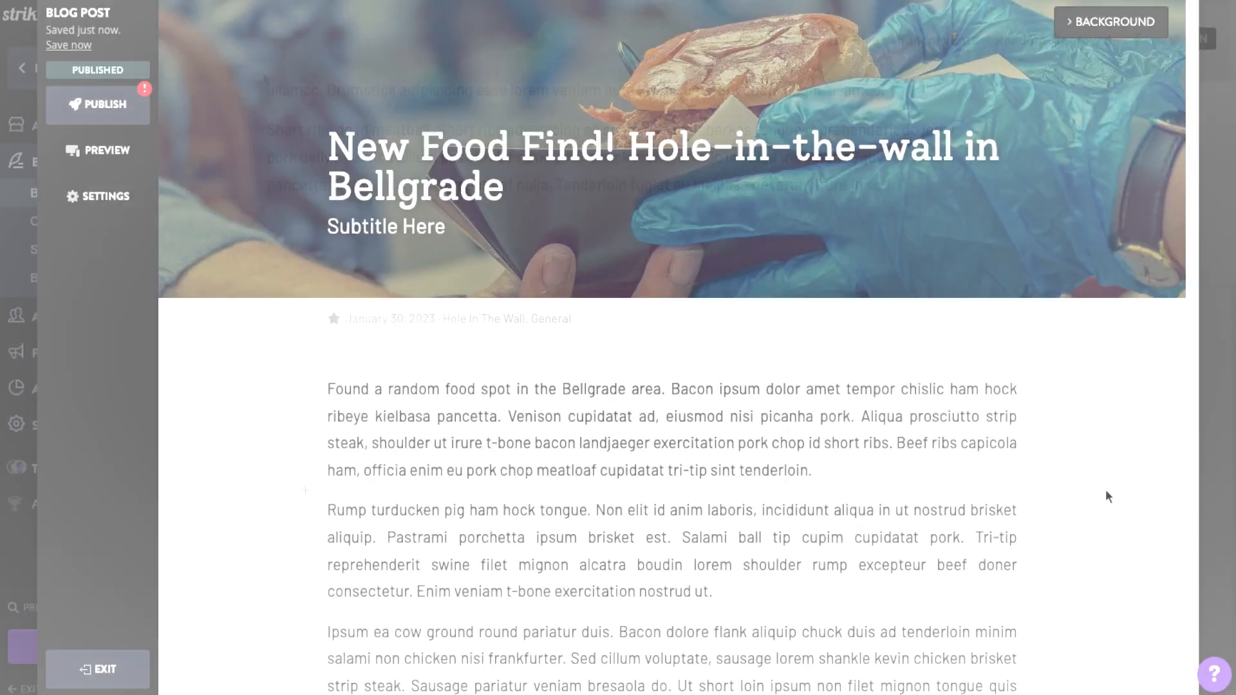
- Compare the Buttons share style with Icons, keep Icons for Facebook, Twitter, LinkedIn and email, and save
scroll("down", 3)
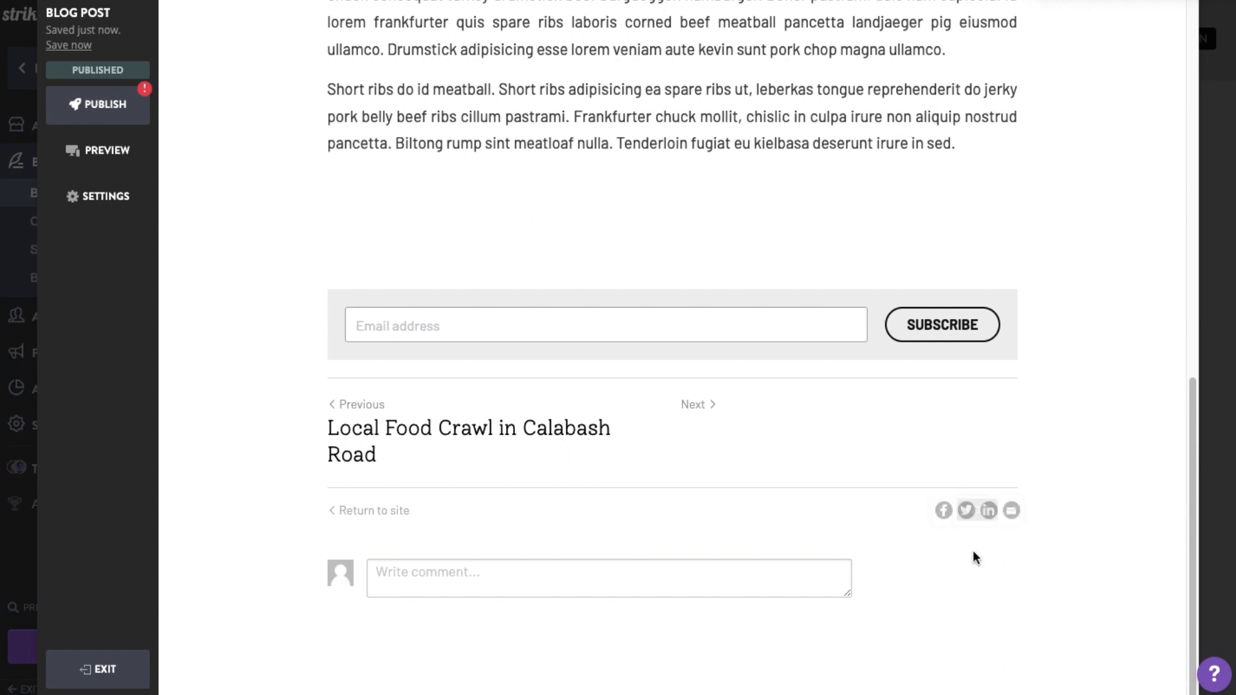
mouse_move(1023, 486)
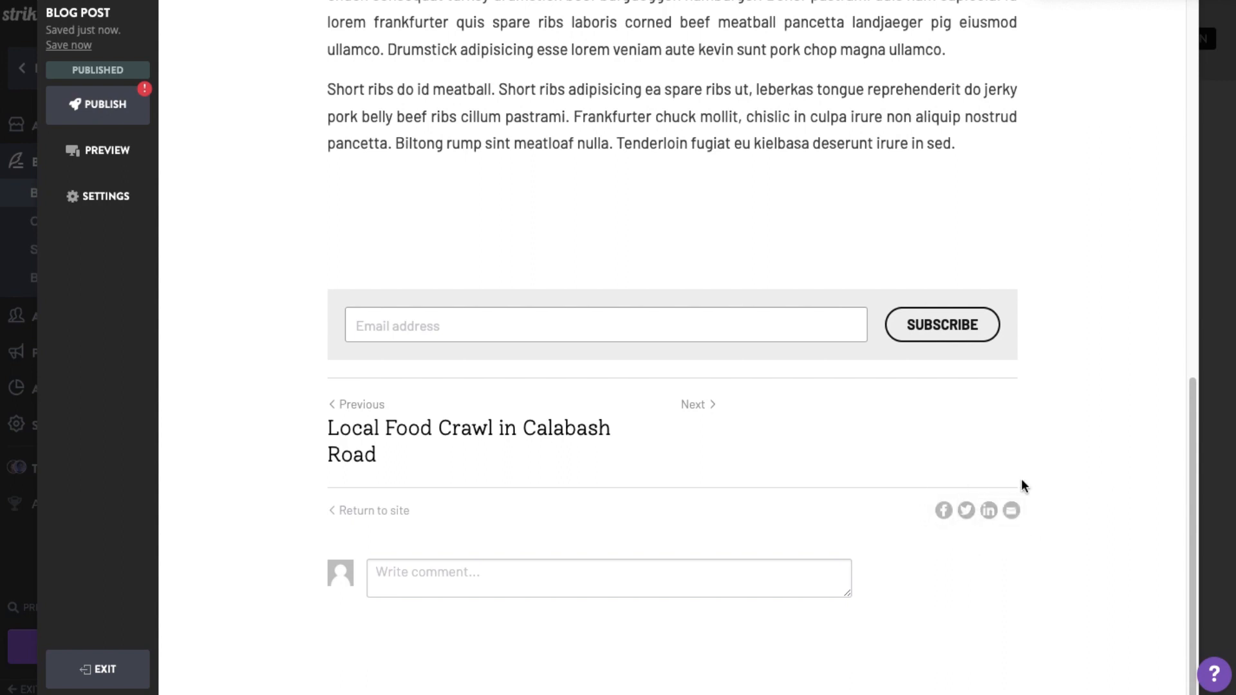
mouse_move(961, 554)
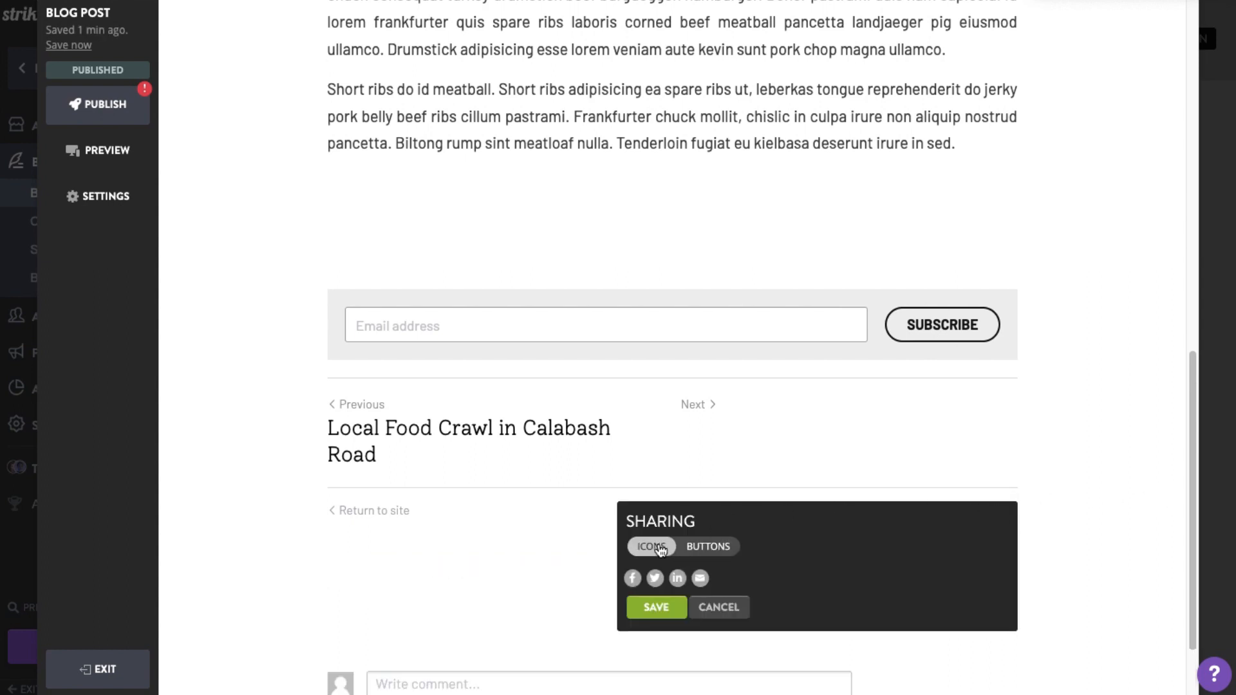
left_click(707, 545)
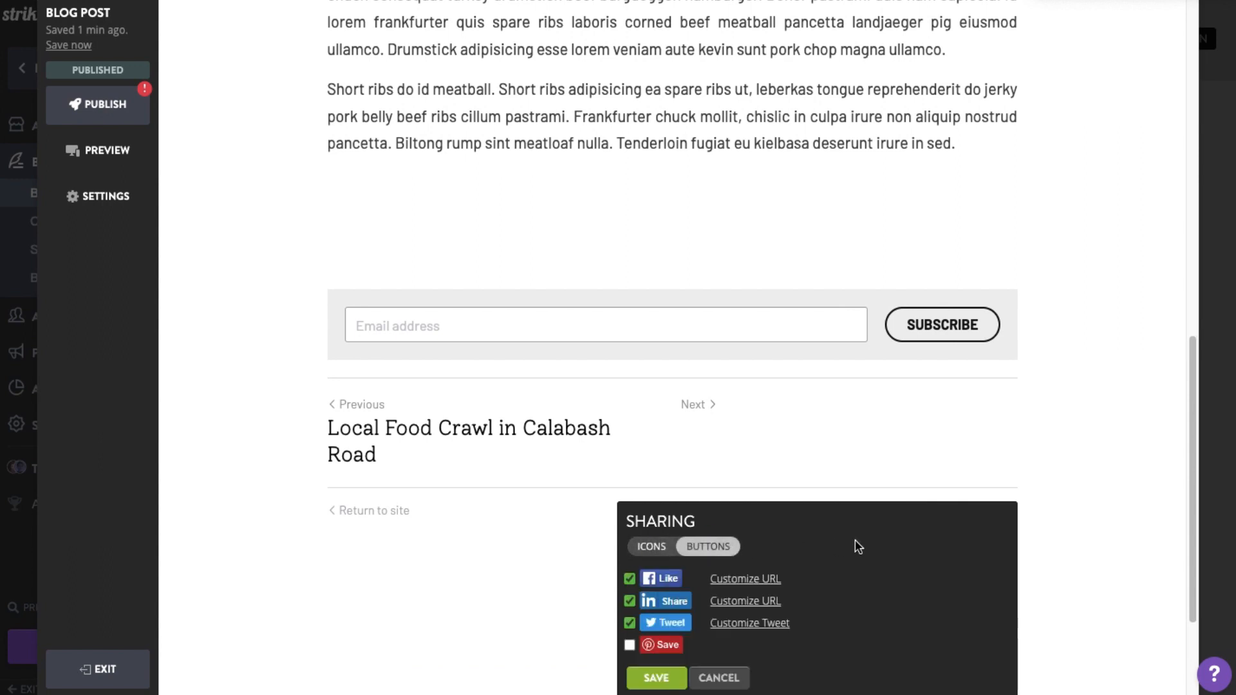
mouse_move(658, 594)
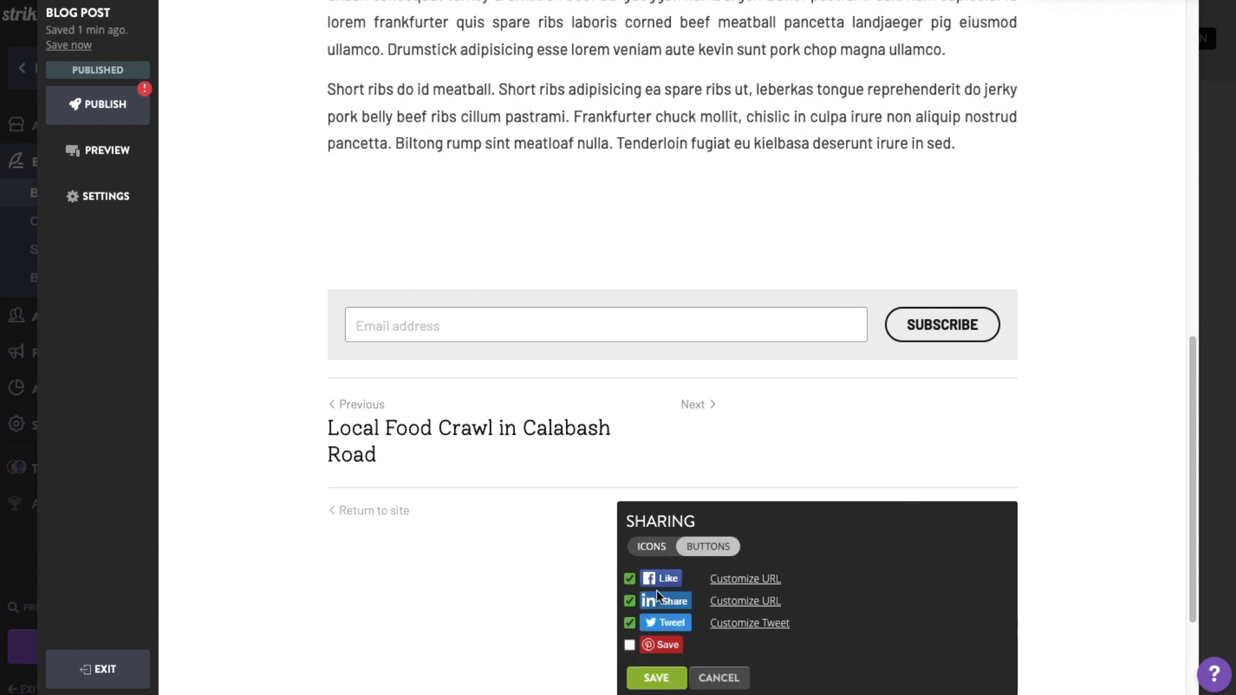
left_click(652, 546)
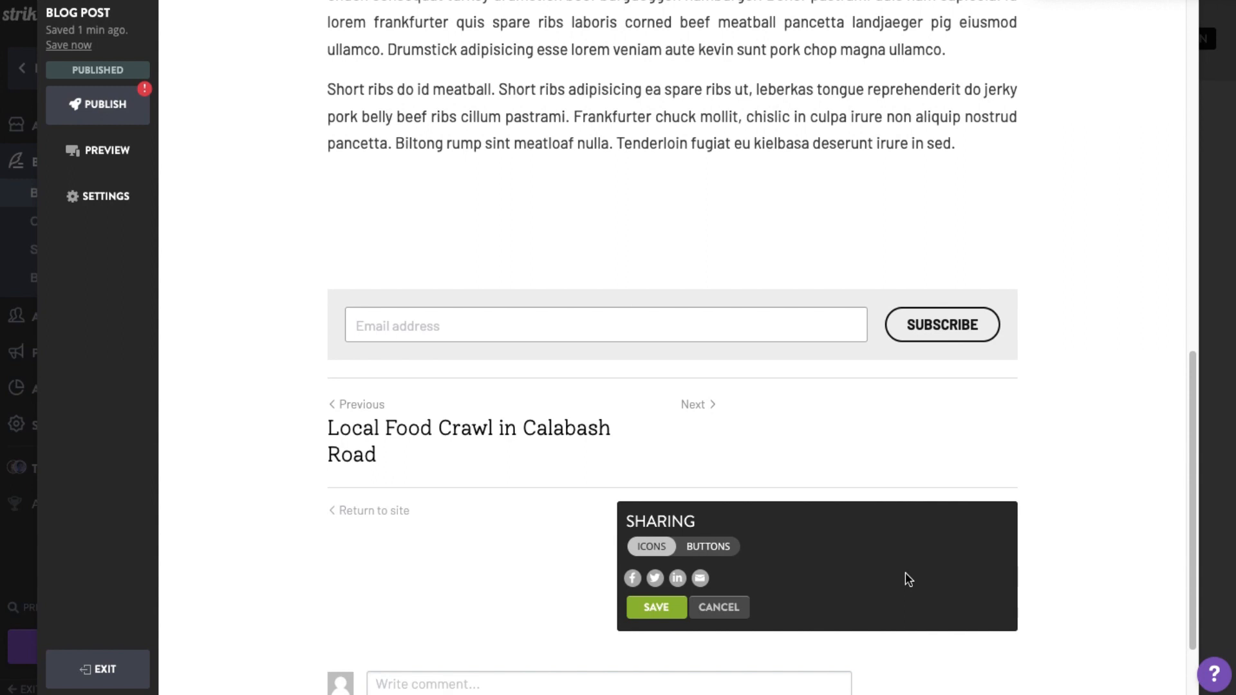
left_click(655, 607)
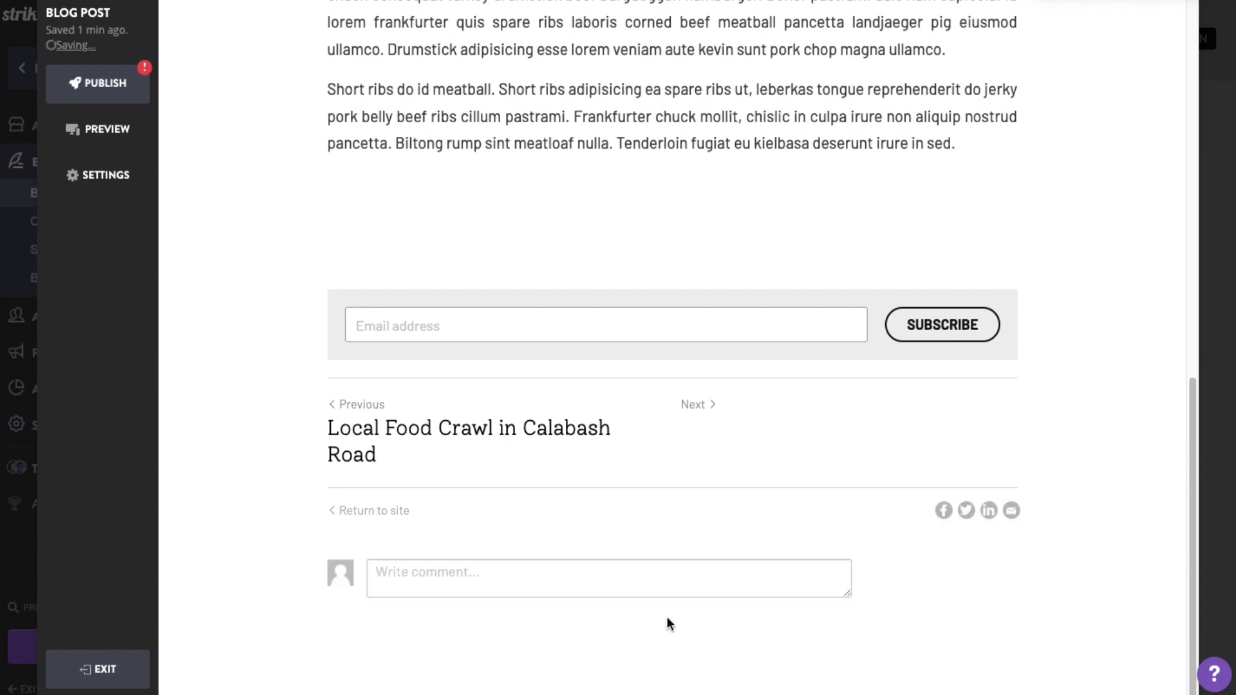